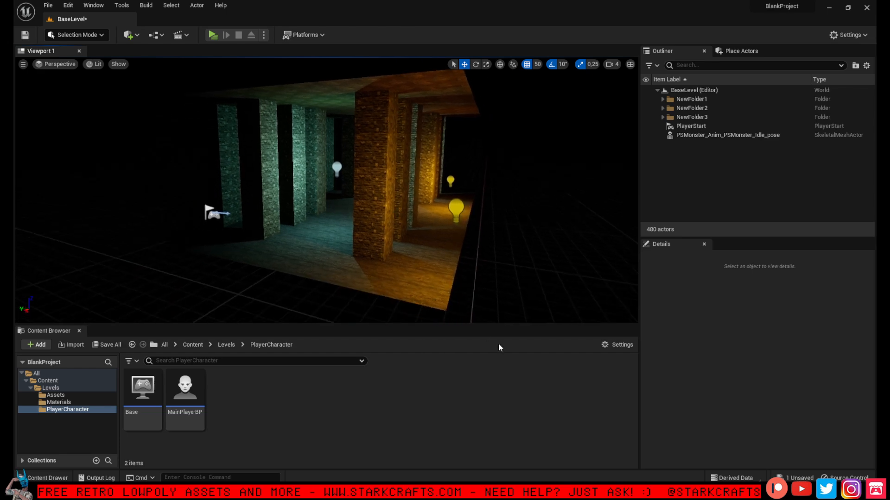
pyautogui.moveTo(502, 330)
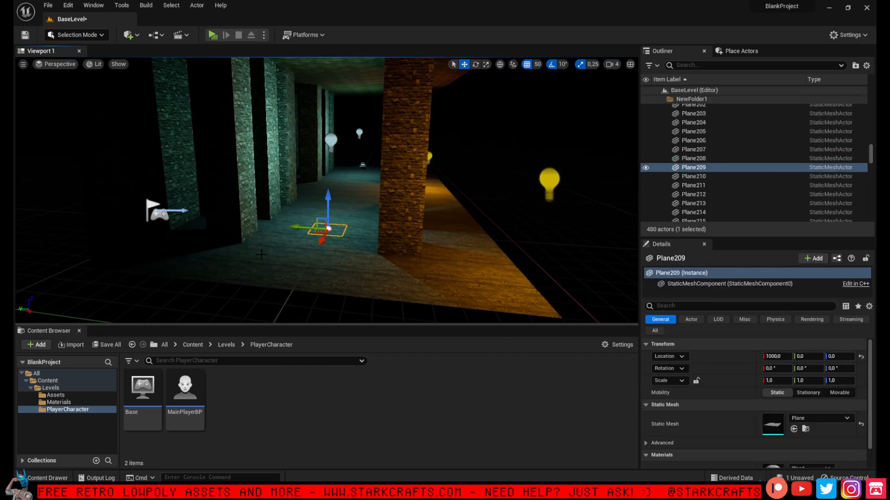
# - Inspect a floor plane, wall block and player start, then set the viewport to Unlit
pyautogui.click(693, 168)
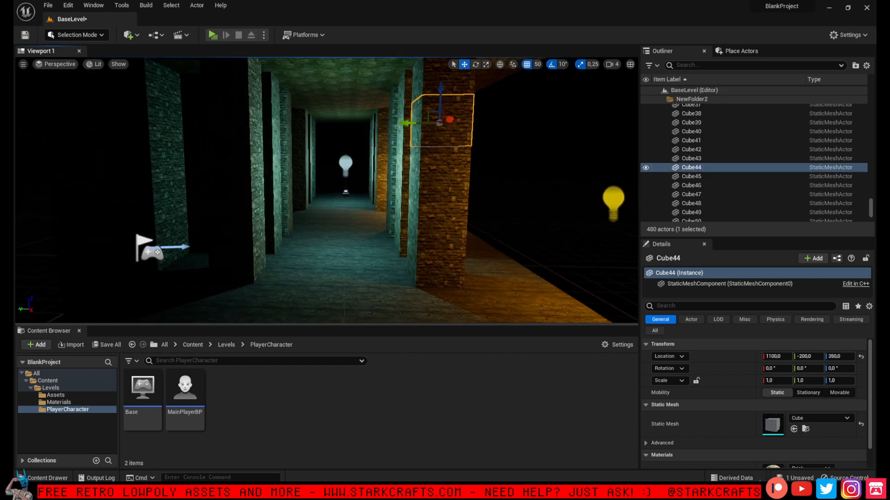
pyautogui.click(695, 181)
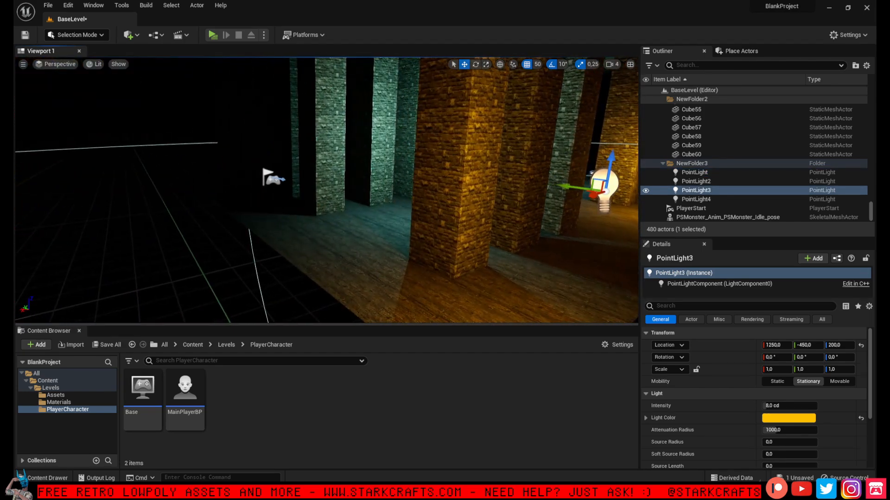
pyautogui.click(690, 208)
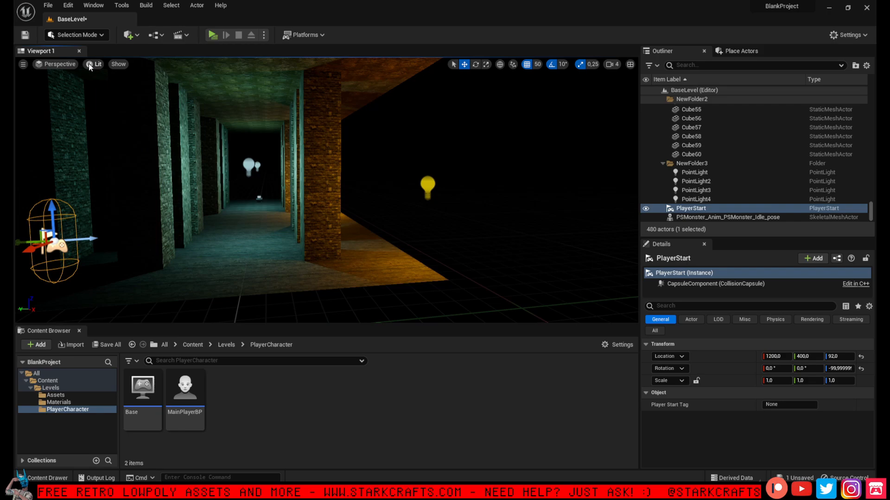
pyautogui.click(91, 64)
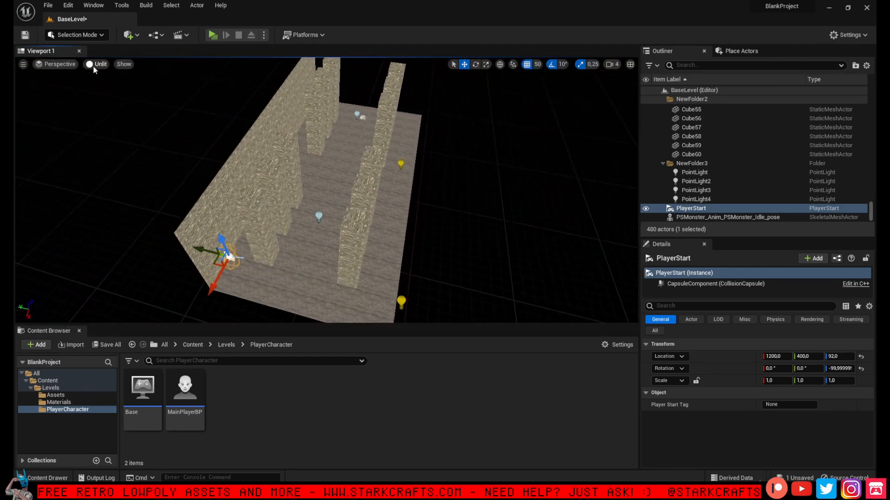
# - Switch the viewport view mode back to Lit
pyautogui.click(96, 64)
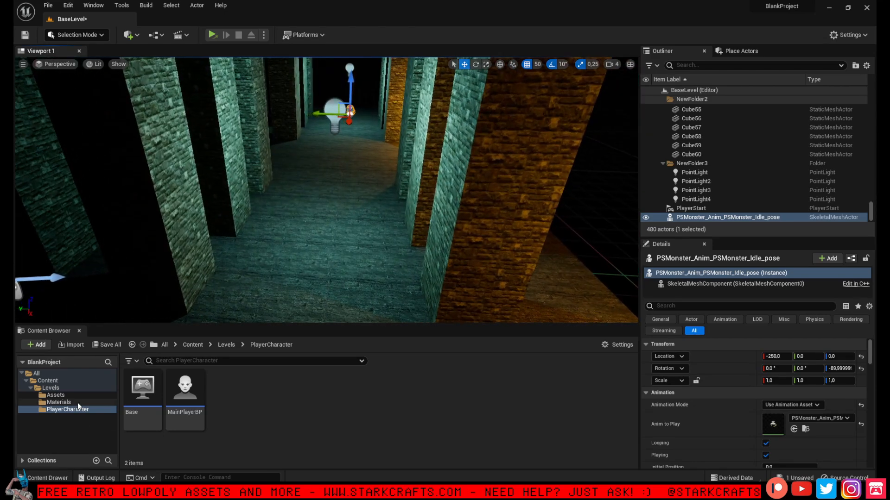
# - Open the wood_128px texture from the Materials folder to check its Texture Group
pyautogui.click(58, 402)
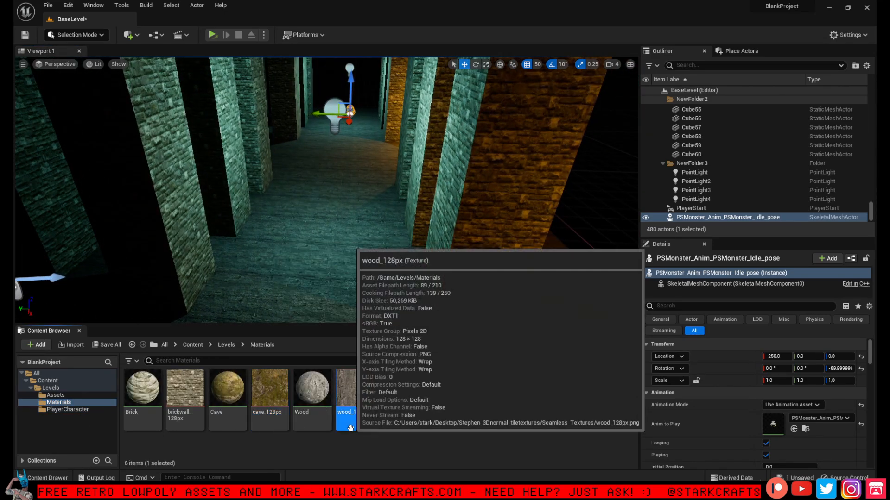
pyautogui.moveTo(404, 427)
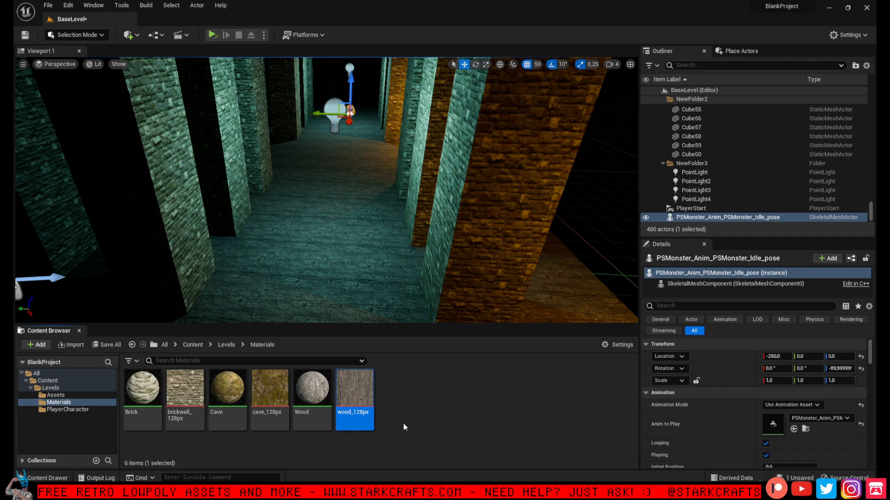
pyautogui.doubleClick(354, 387)
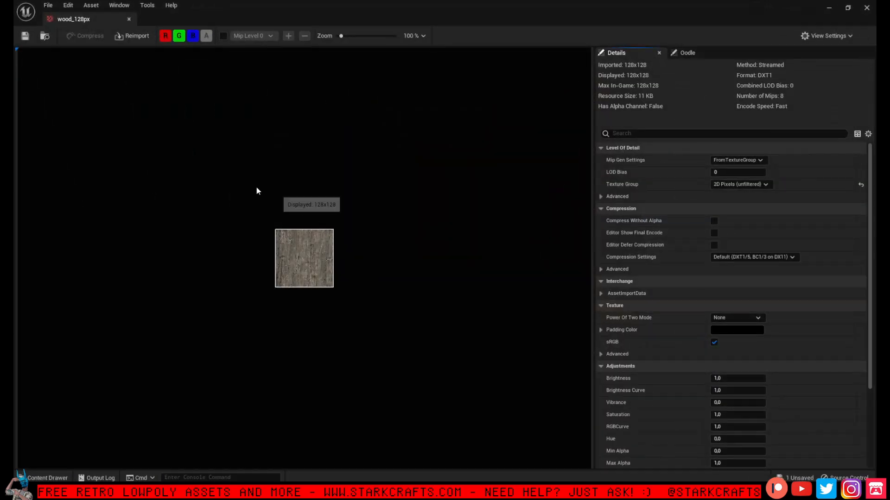
pyautogui.moveTo(129, 19)
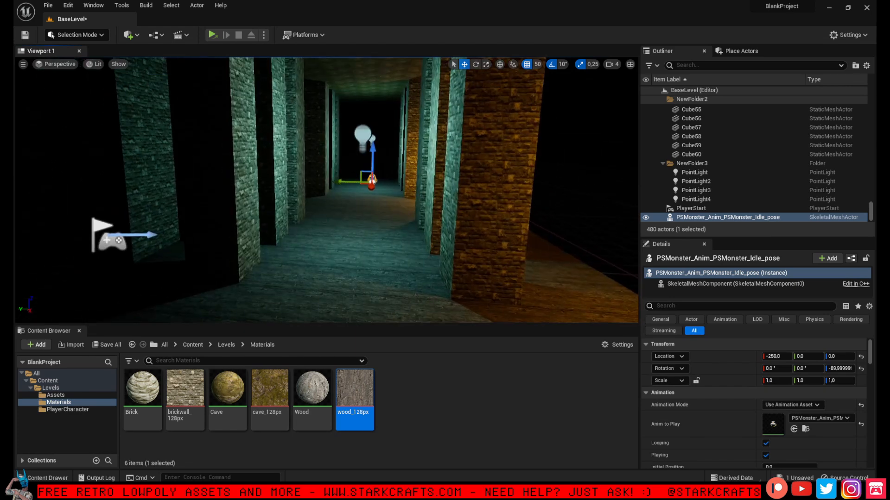
pyautogui.moveTo(24, 35)
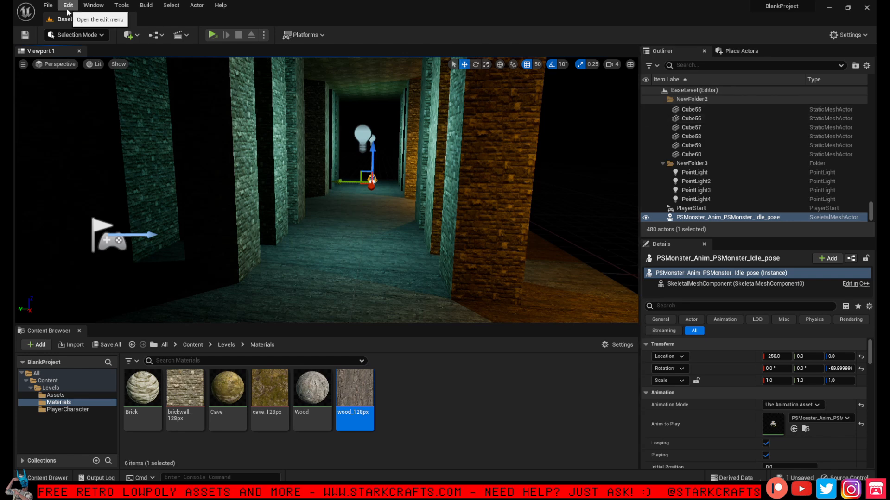
# - Open Project Settings from the Edit menu and scroll down to the Rendering default settings
pyautogui.click(65, 5)
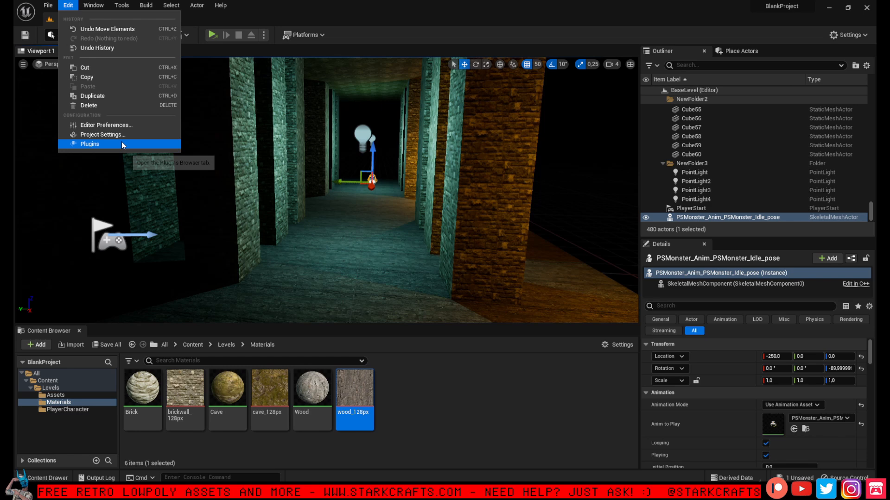
pyautogui.click(103, 134)
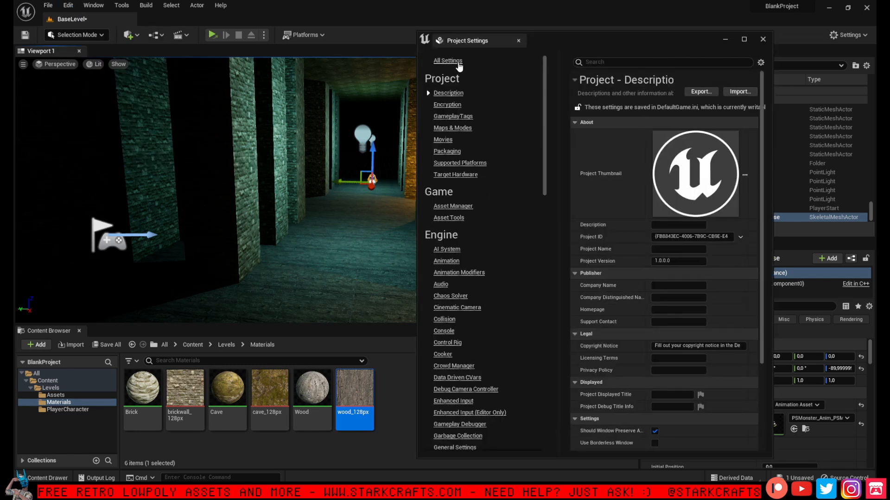
pyautogui.scroll(-3)
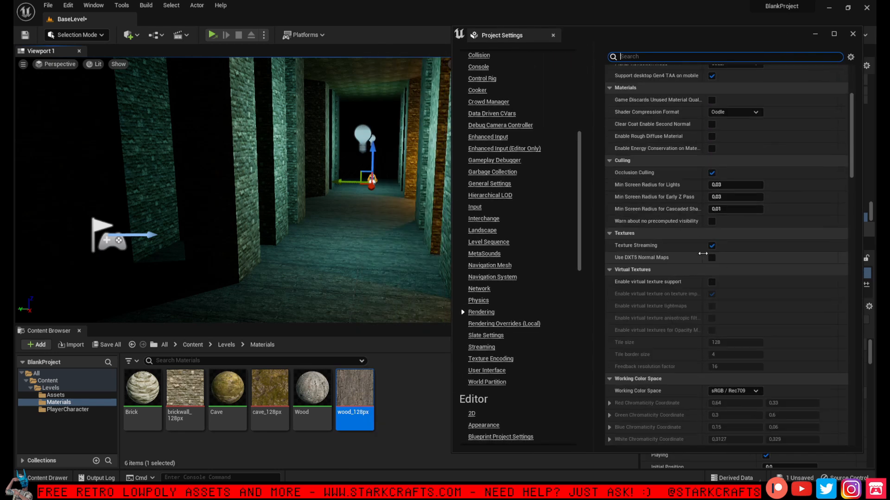
pyautogui.scroll(-3)
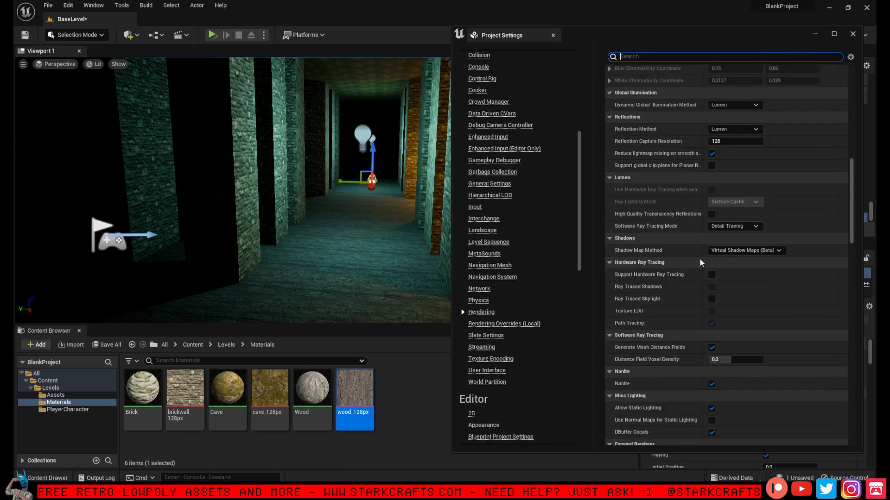
pyautogui.scroll(-3)
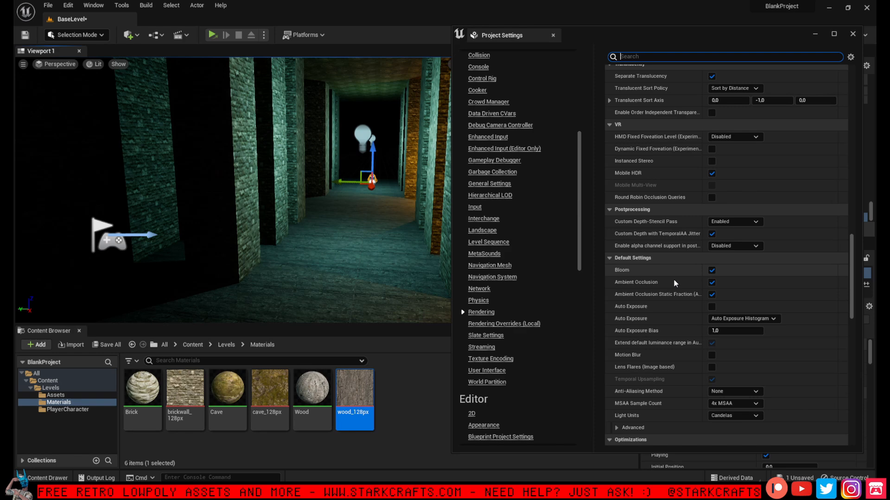
pyautogui.scroll(-3)
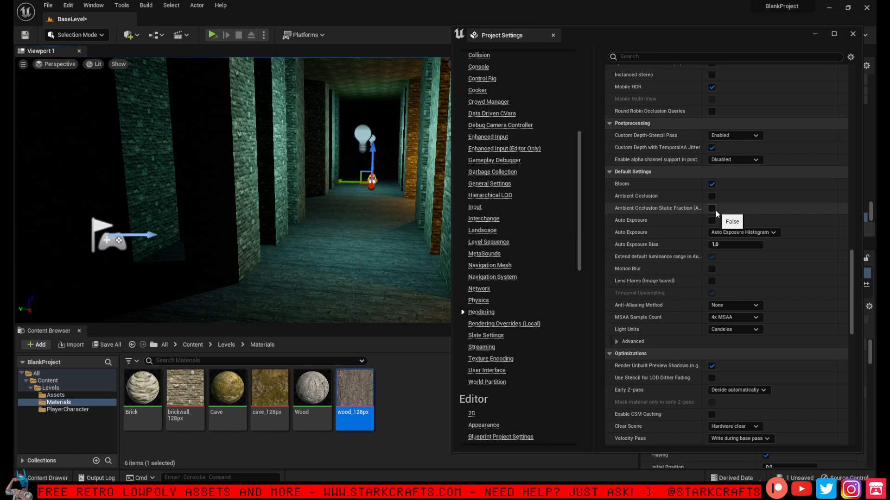
# - Uncheck Bloom and change the MSAA Sample Count to No MSAA
pyautogui.click(711, 184)
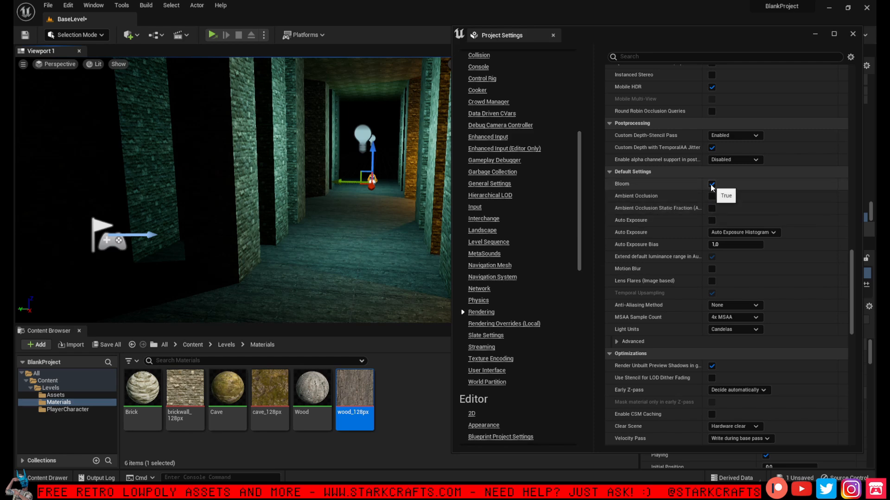
pyautogui.click(711, 184)
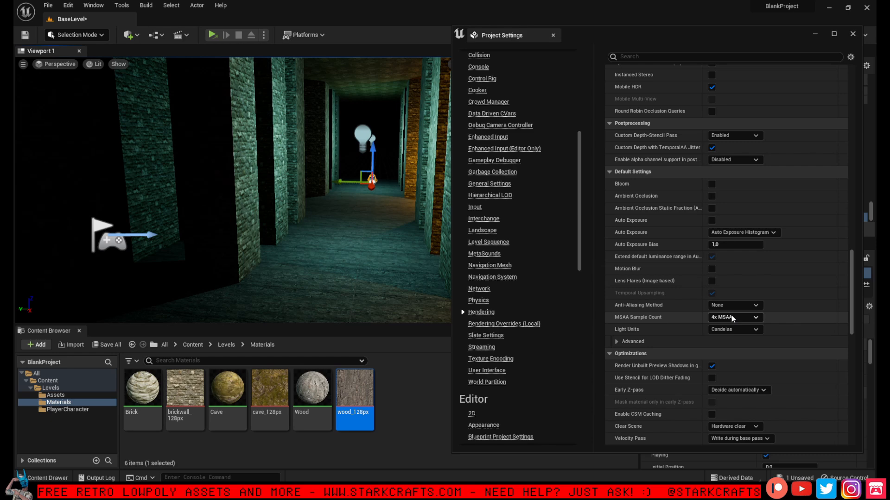
pyautogui.moveTo(630, 327)
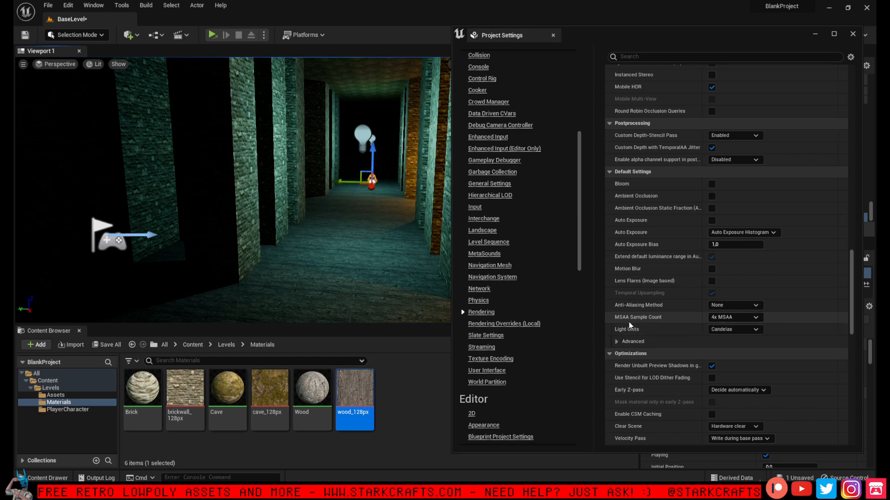
pyautogui.moveTo(735, 317)
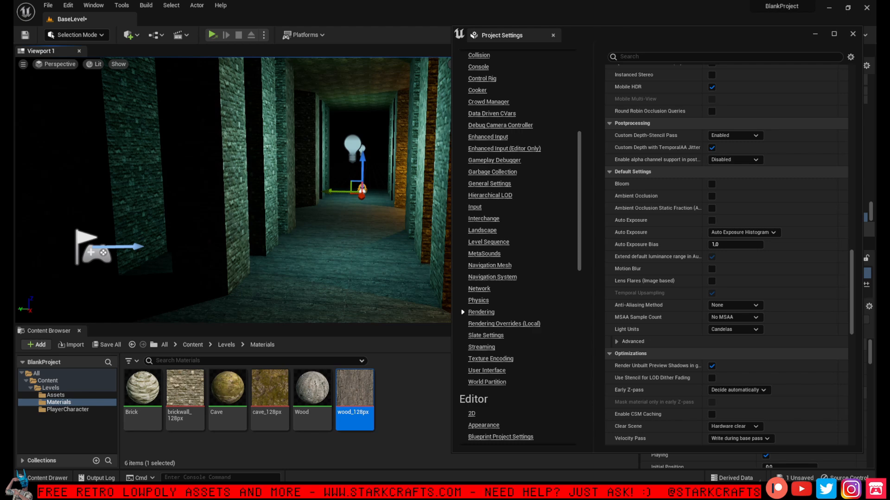
pyautogui.moveTo(310, 213)
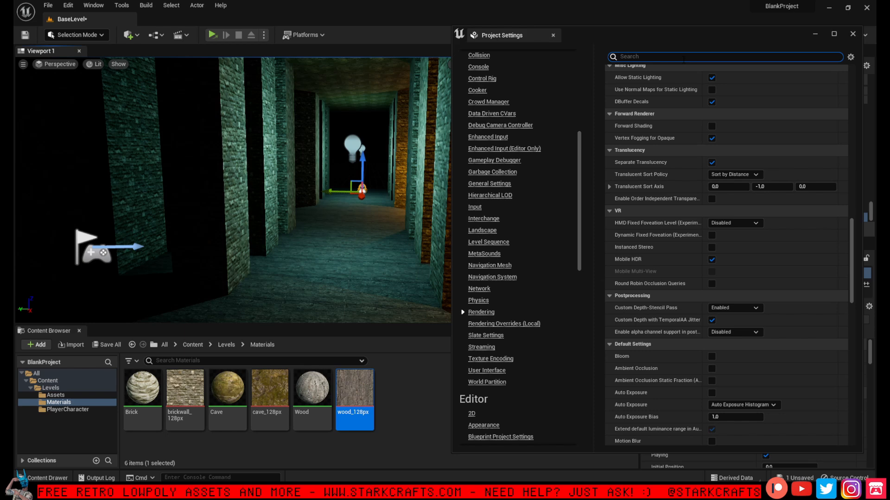
pyautogui.write('framerate')
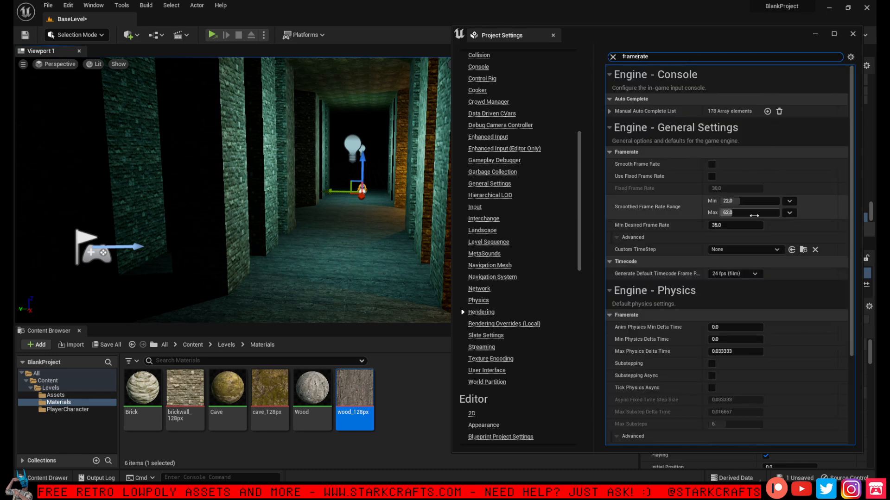
pyautogui.moveTo(662, 204)
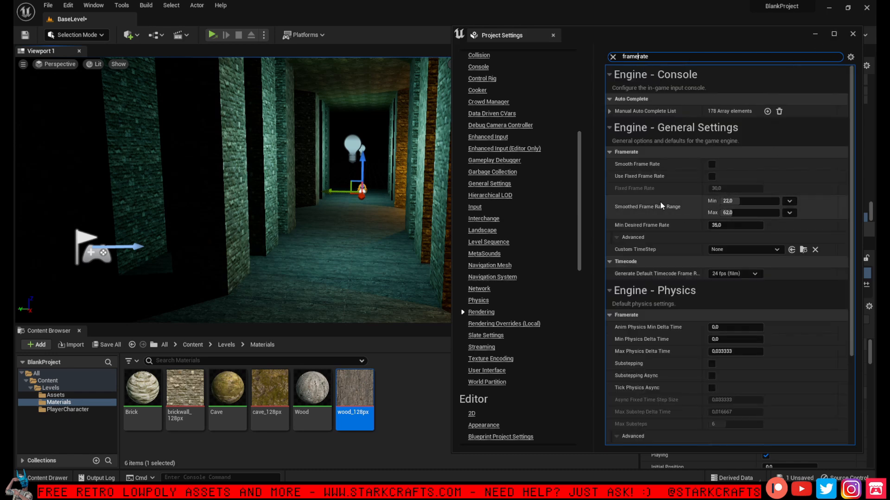
pyautogui.moveTo(667, 166)
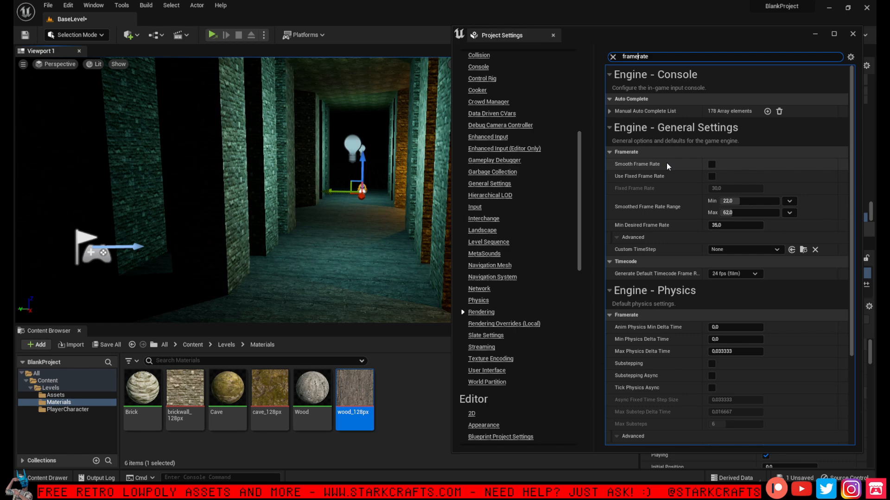
pyautogui.moveTo(688, 180)
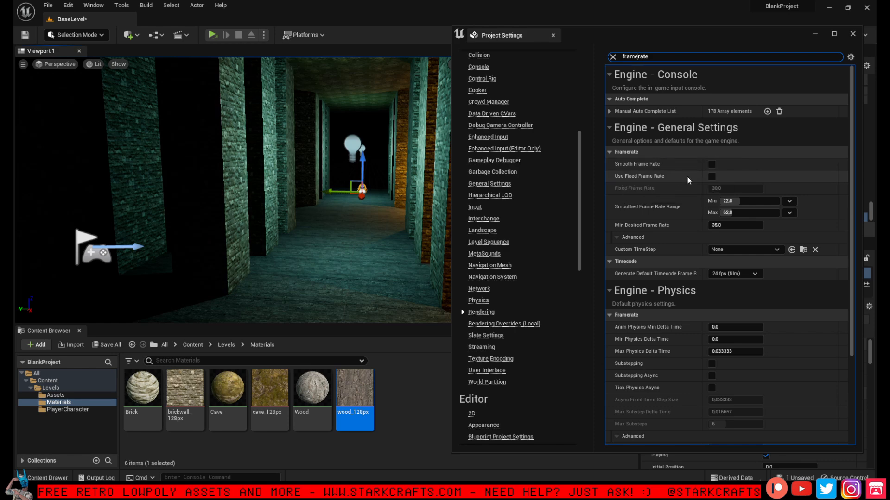
pyautogui.moveTo(713, 164)
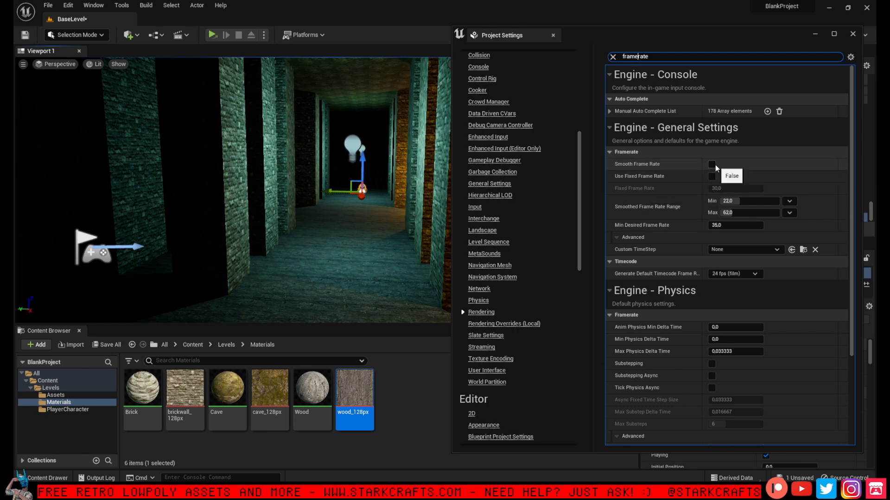
pyautogui.moveTo(551, 201)
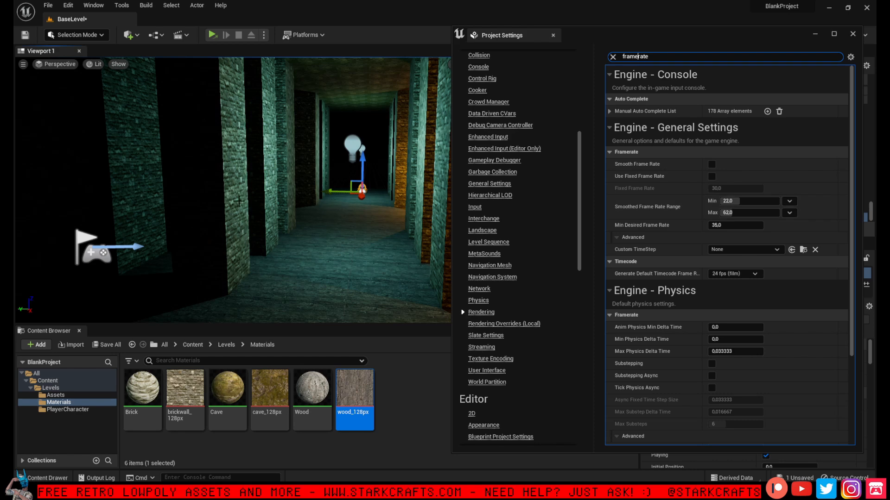
pyautogui.moveTo(350, 258)
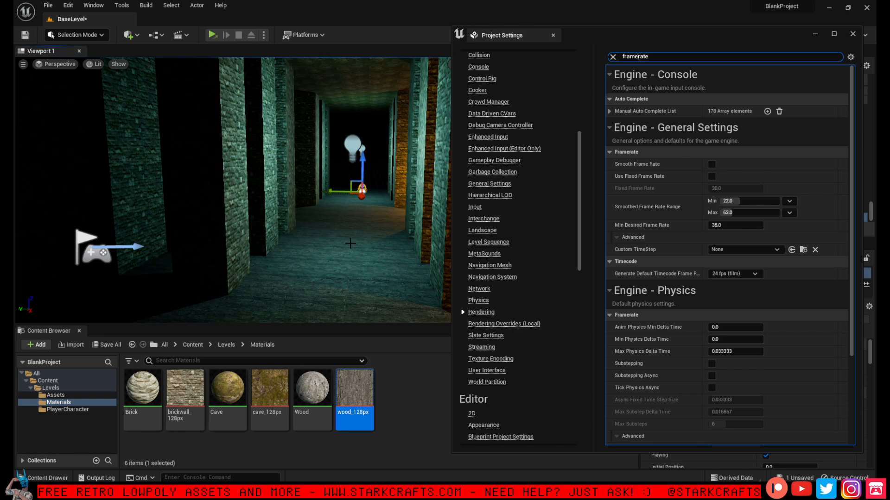
pyautogui.moveTo(351, 236)
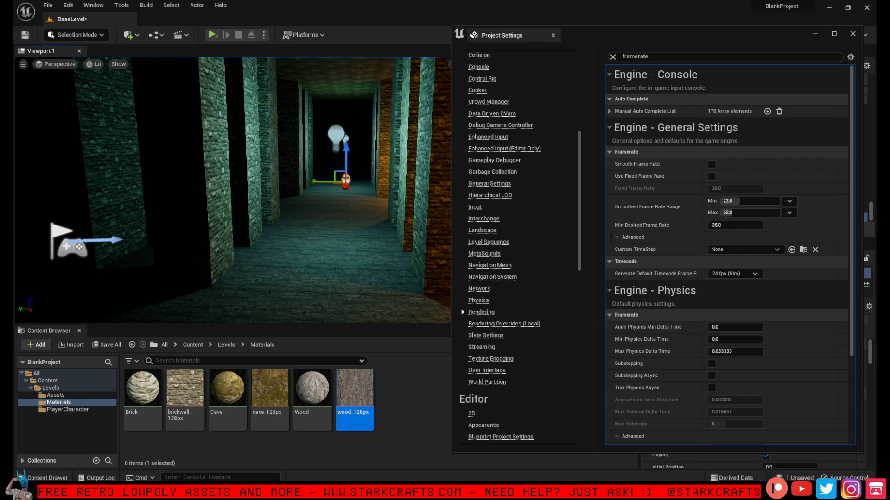
pyautogui.moveTo(513, 162)
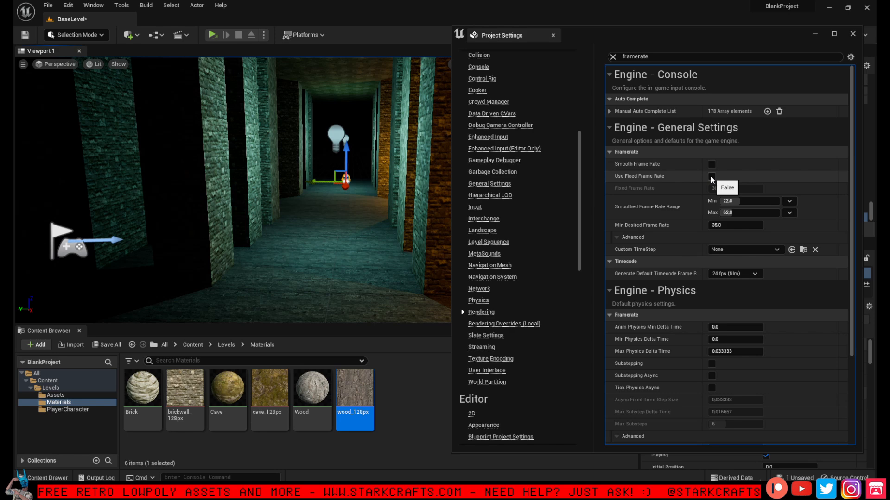
# - Enable Use Fixed Frame Rate and set the fixed frame rate to 30
pyautogui.click(711, 176)
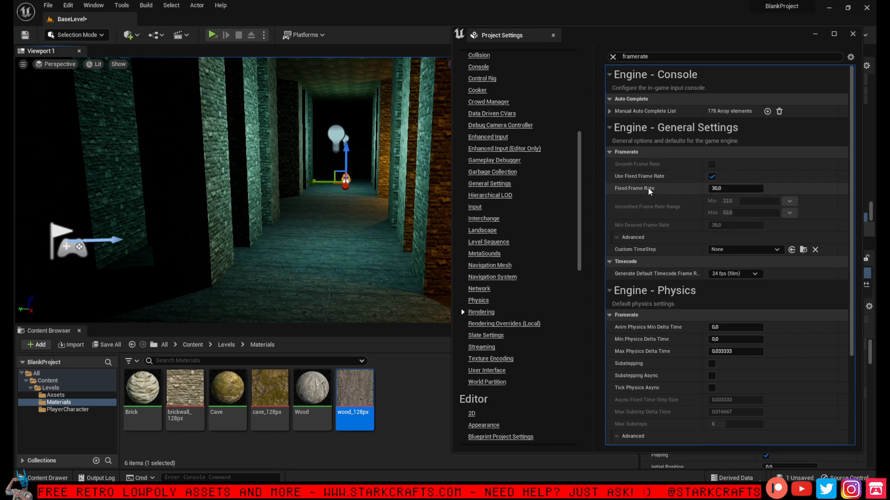
pyautogui.click(735, 188)
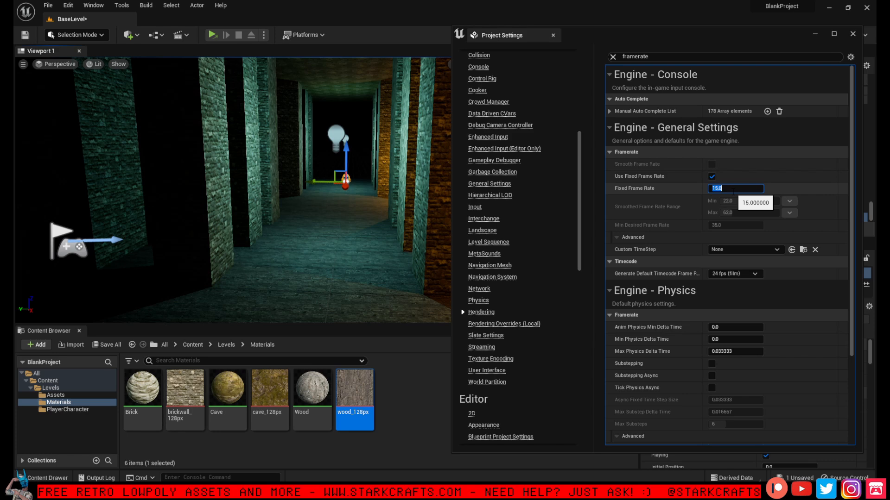
pyautogui.write('30')
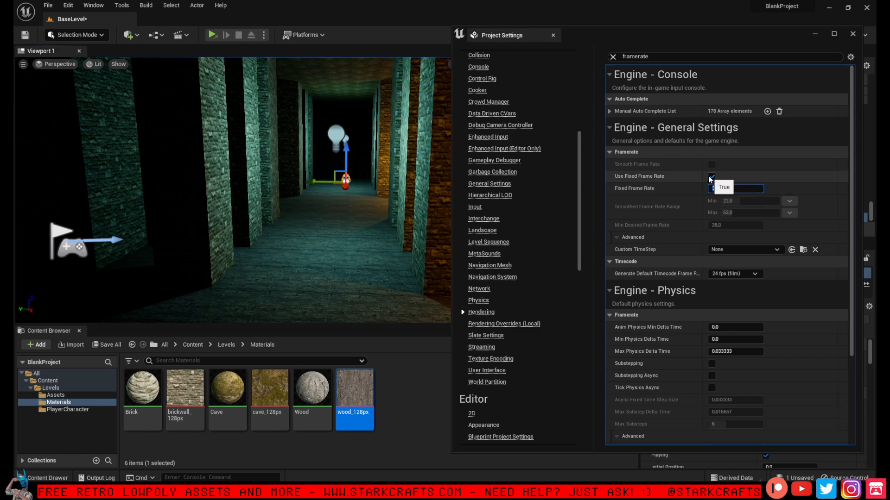
pyautogui.click(711, 164)
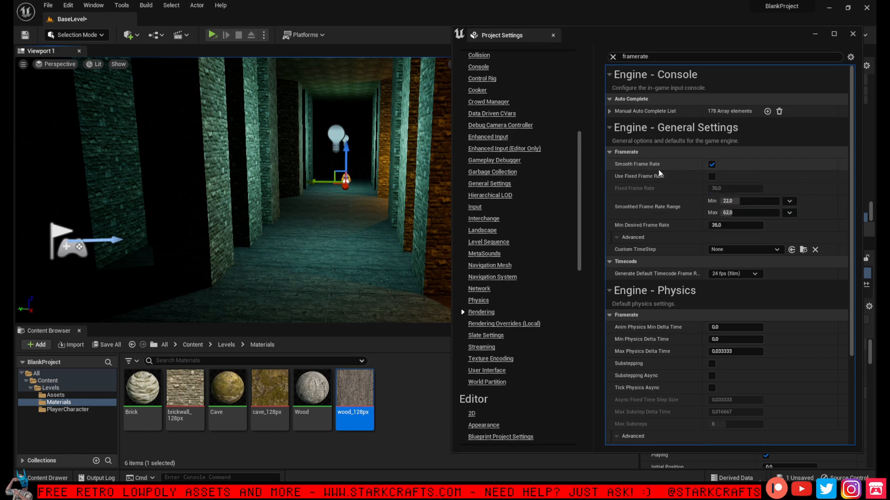
pyautogui.moveTo(669, 173)
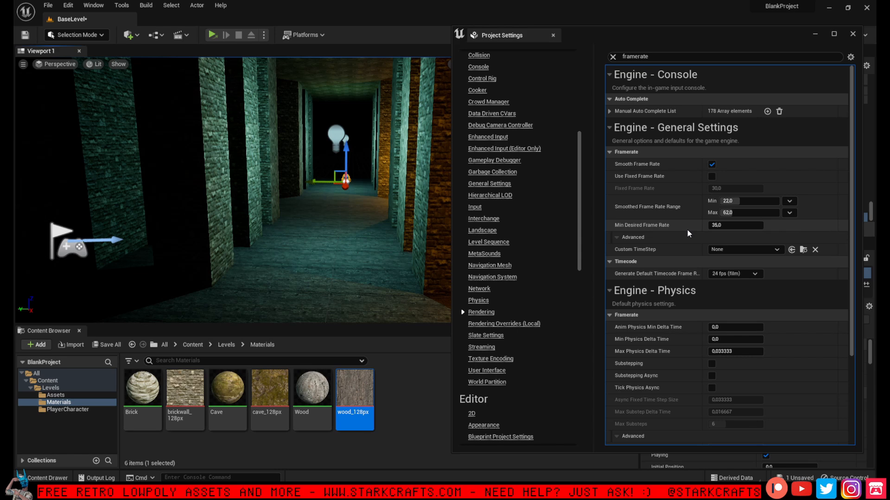
pyautogui.moveTo(700, 218)
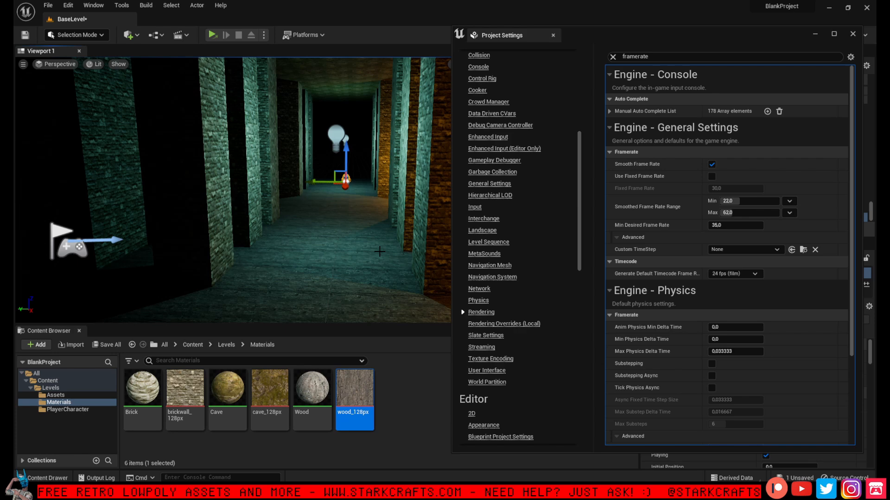
pyautogui.moveTo(380, 208)
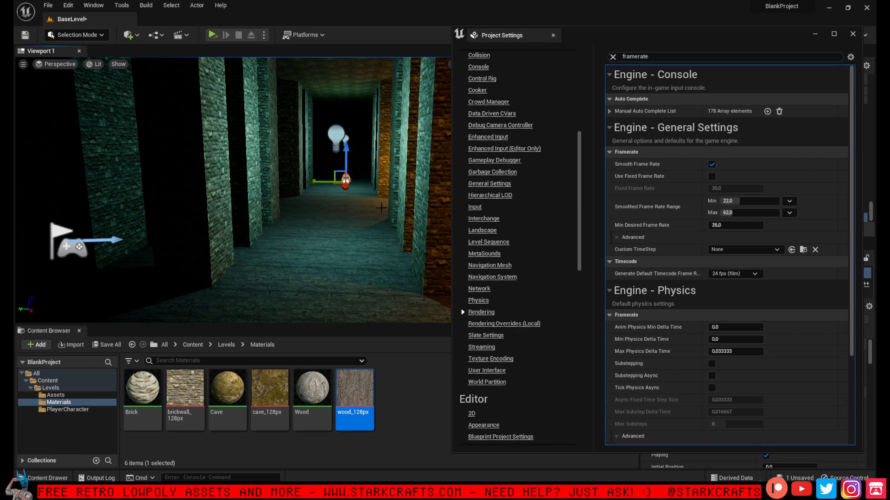
pyautogui.moveTo(741, 213)
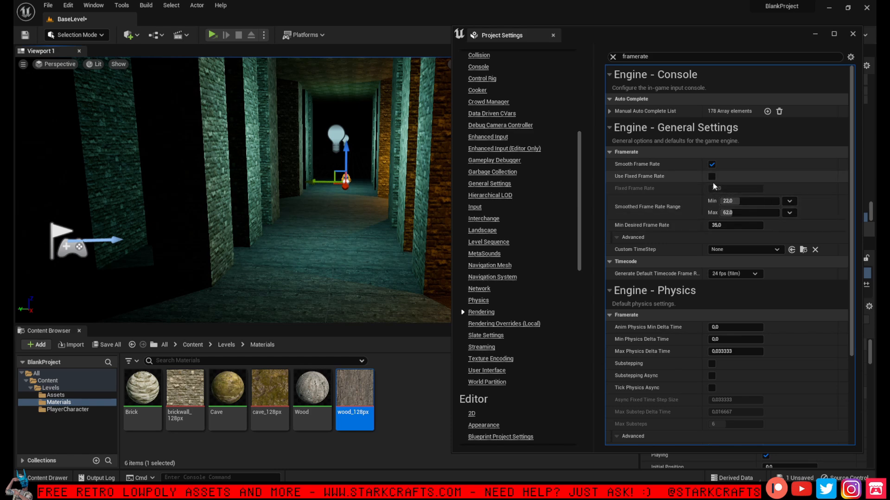
pyautogui.click(712, 176)
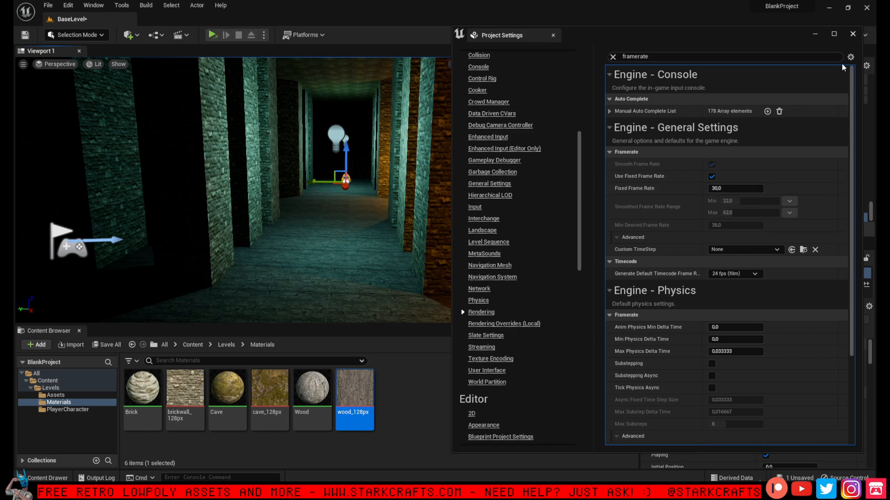
pyautogui.moveTo(521, 43)
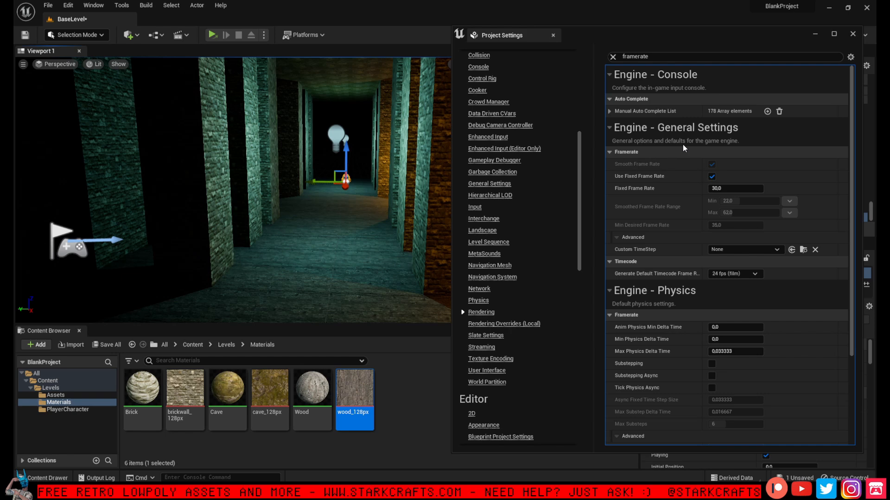
pyautogui.moveTo(748, 218)
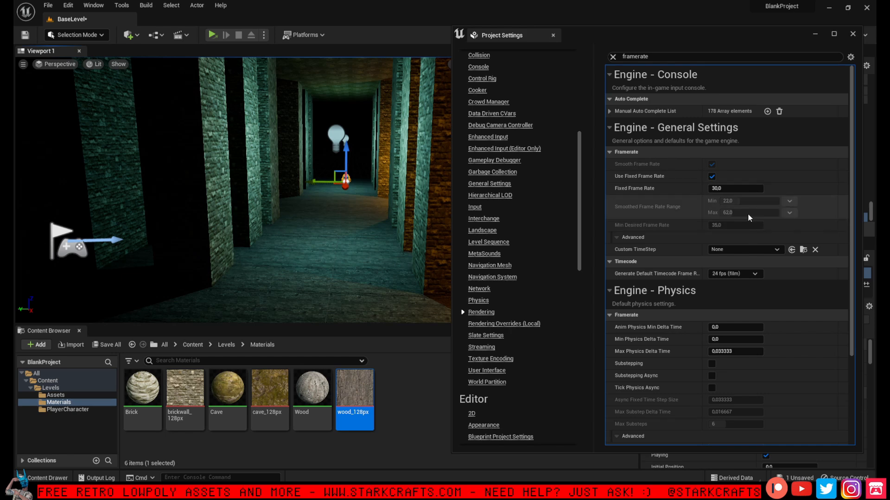
pyautogui.click(830, 33)
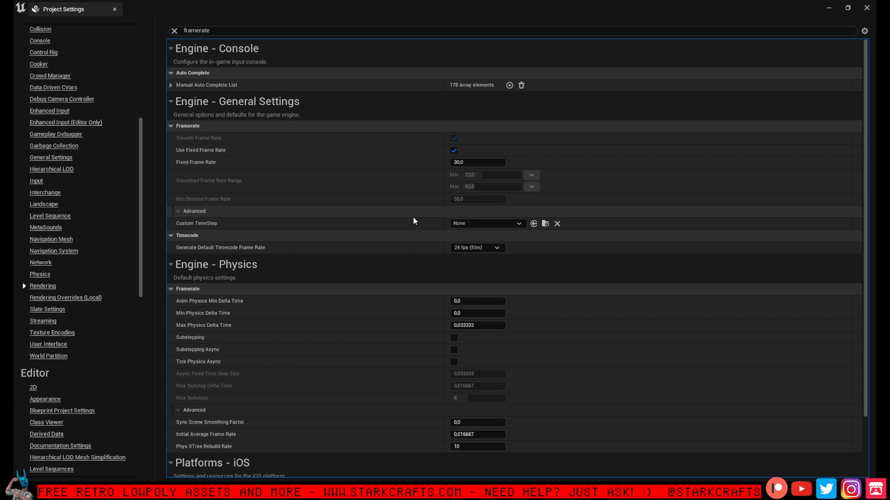
pyautogui.moveTo(251, 159)
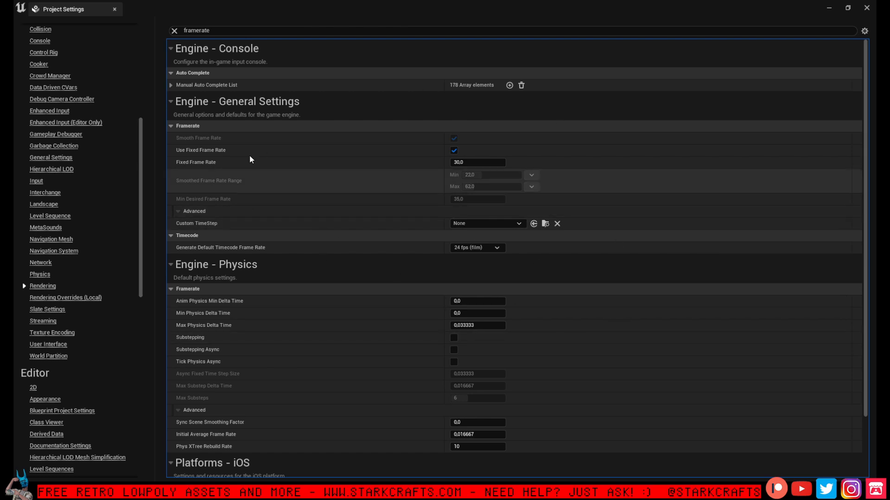
# - Clear the framerate search, export the rendering settings to a file, and close Project Settings
pyautogui.click(175, 31)
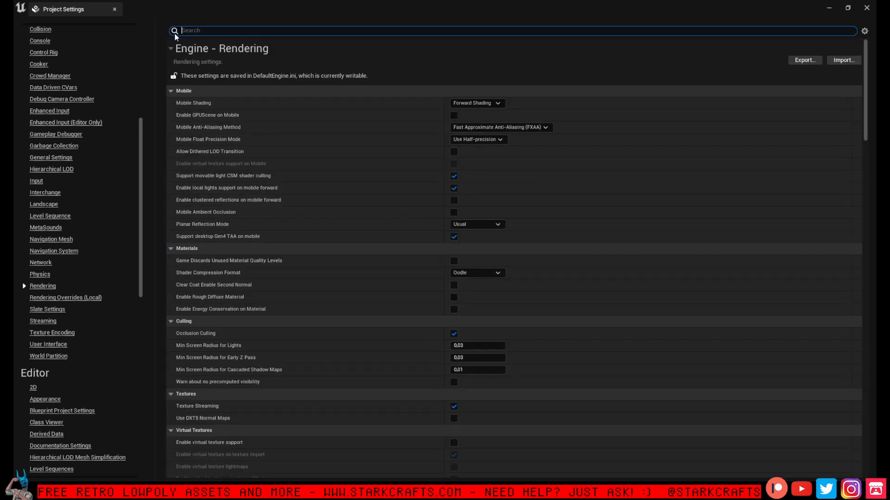
pyautogui.moveTo(652, 196)
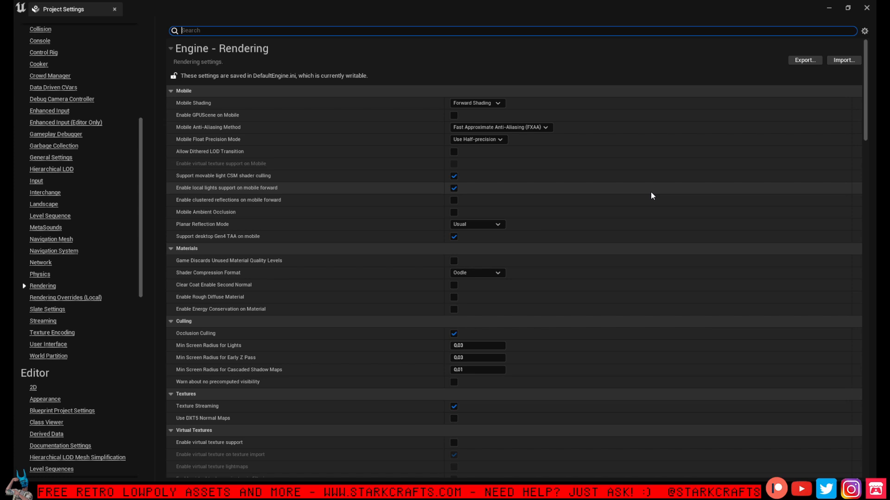
pyautogui.moveTo(702, 76)
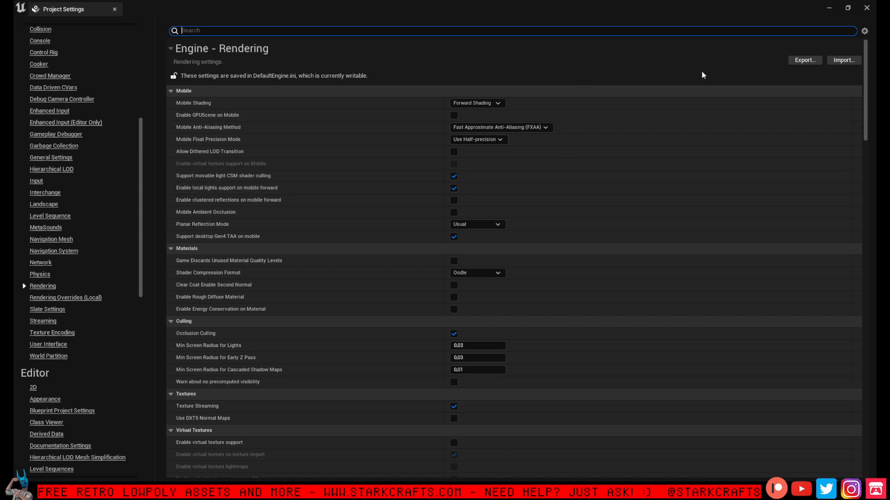
pyautogui.moveTo(697, 72)
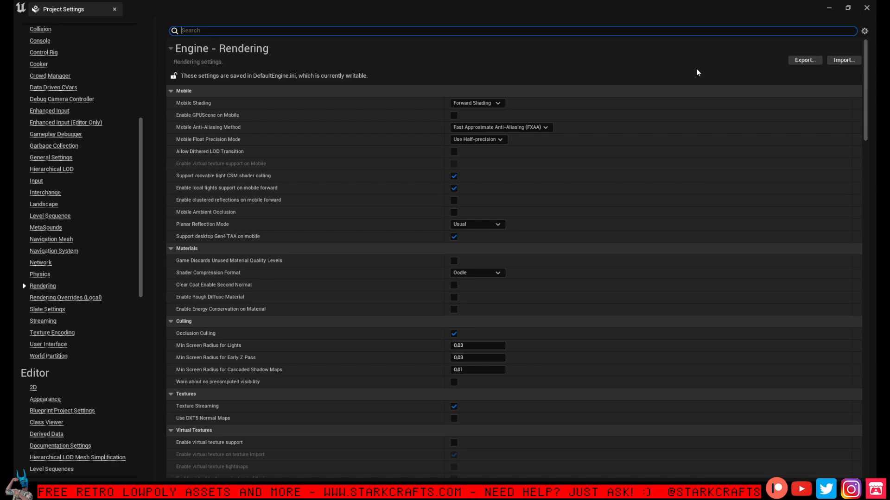
pyautogui.moveTo(797, 62)
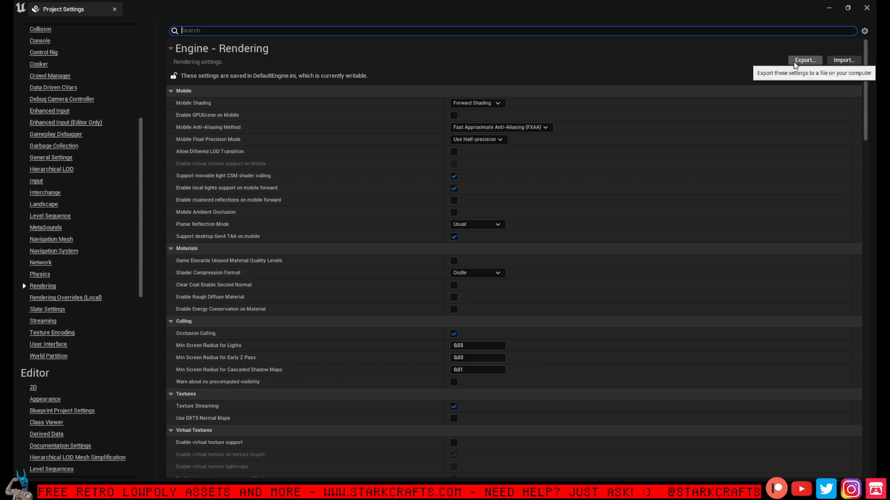
pyautogui.click(806, 60)
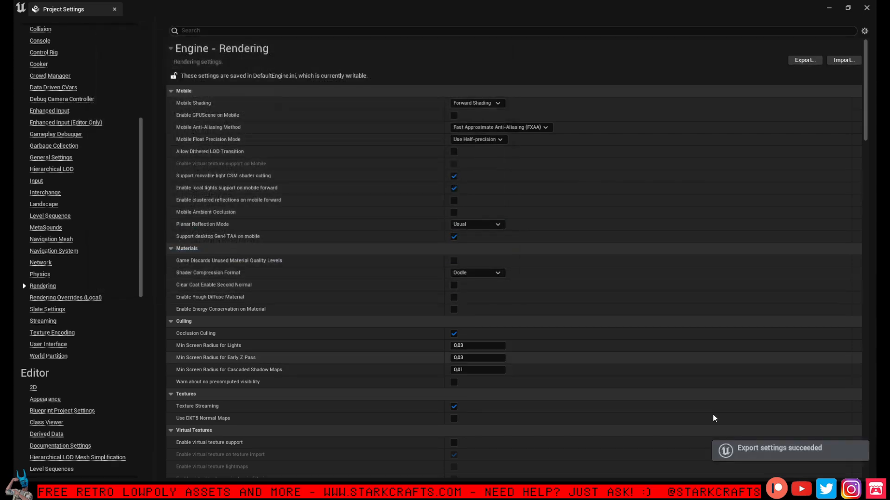
pyautogui.moveTo(389, 318)
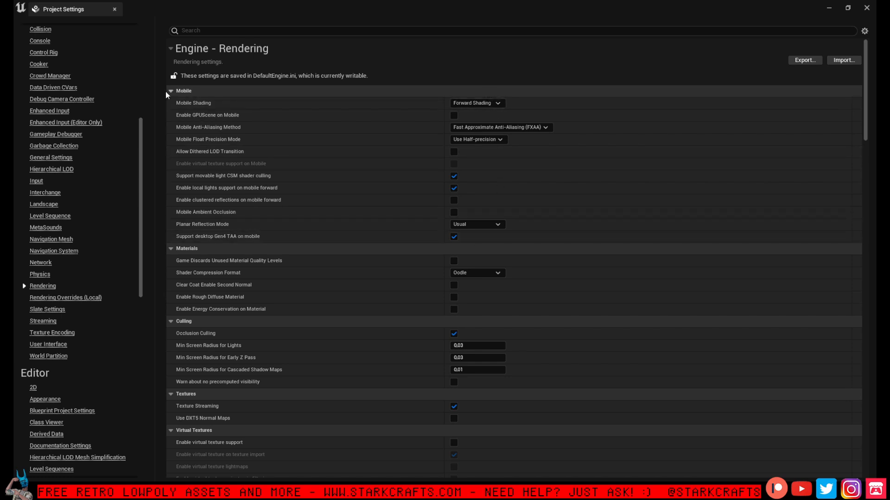
pyautogui.click(170, 91)
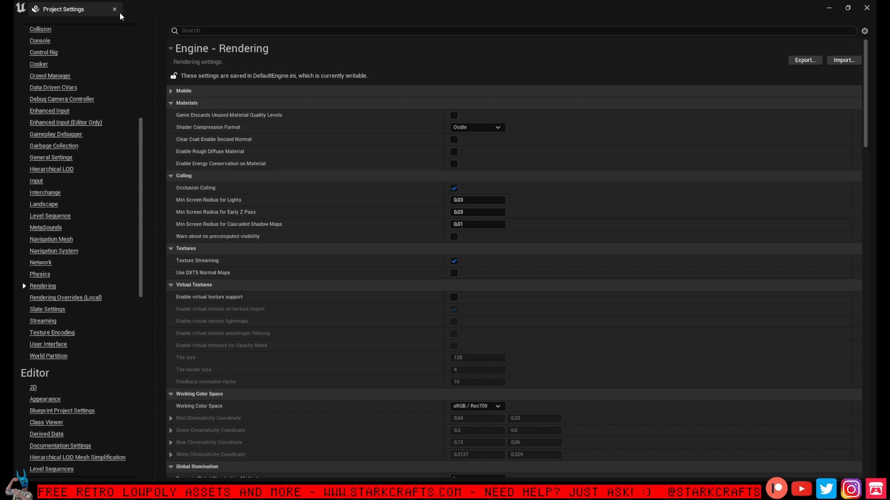
pyautogui.click(114, 10)
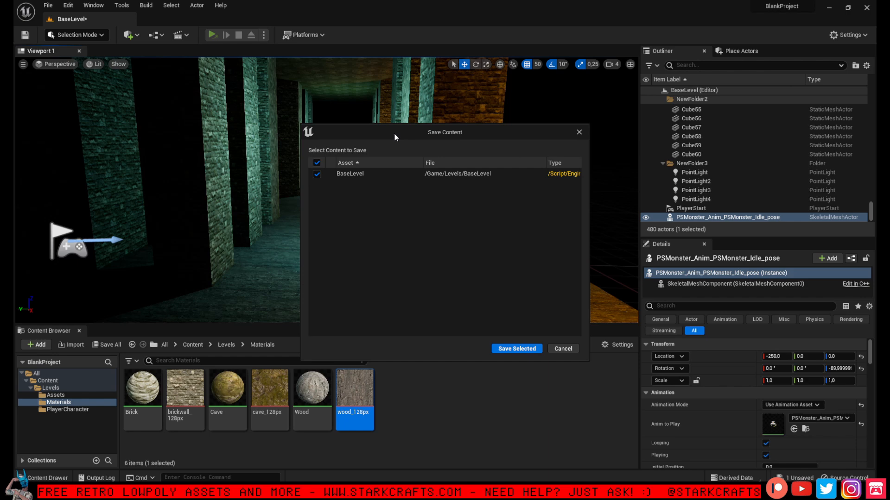
# - Save BaseLevel from the Save Content prompt and reopen the dungeon corridor after restart
pyautogui.click(517, 349)
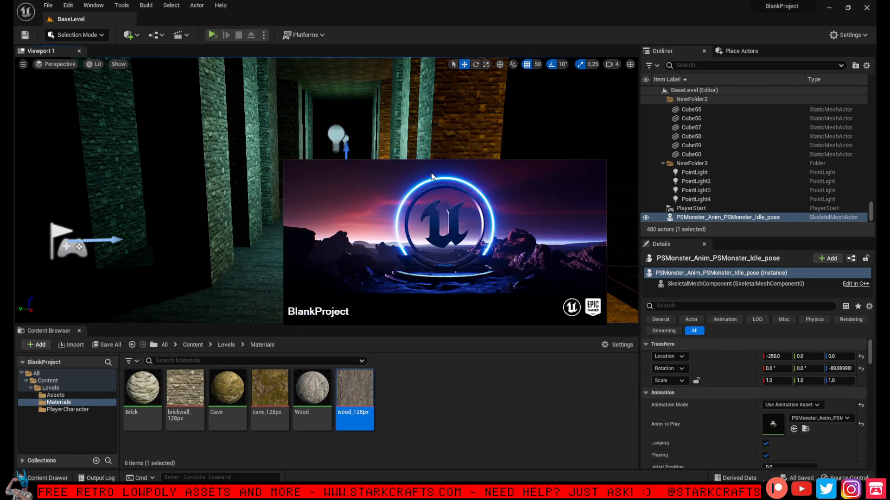
pyautogui.click(213, 35)
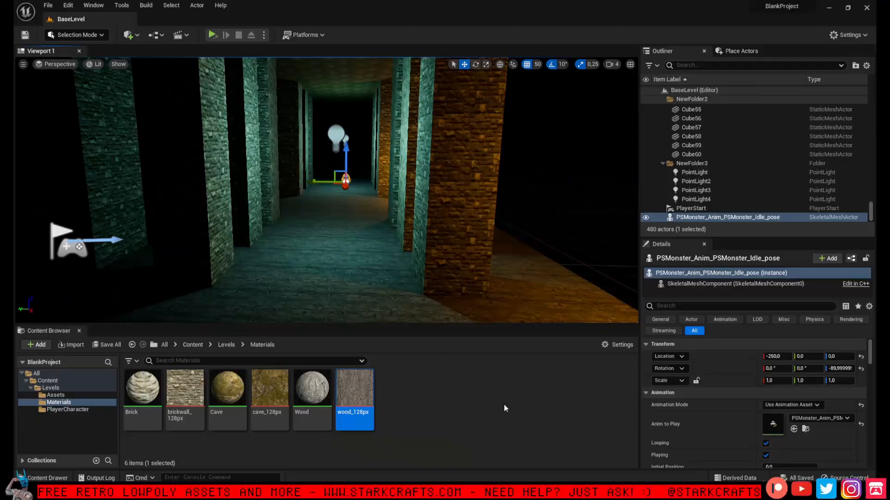
pyautogui.click(490, 395)
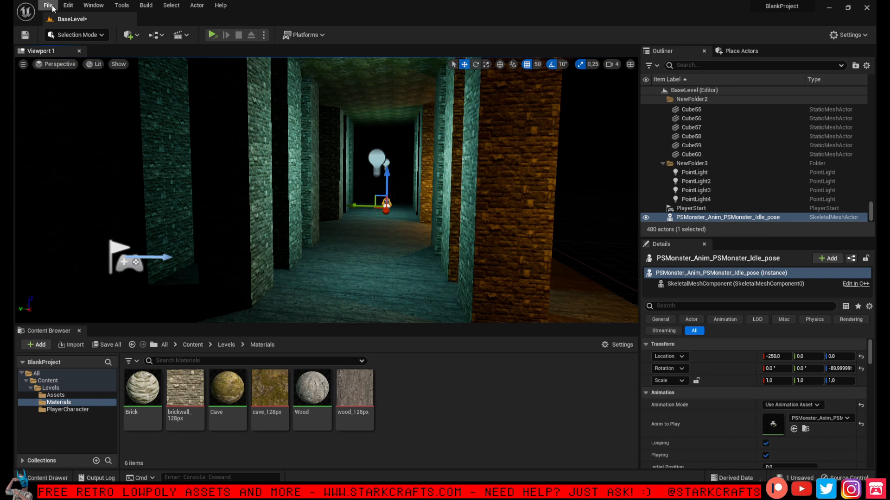
# - Browse from Unreal Projects to BlankProject > Config and open DefaultEngine in Notepad
pyautogui.click(68, 5)
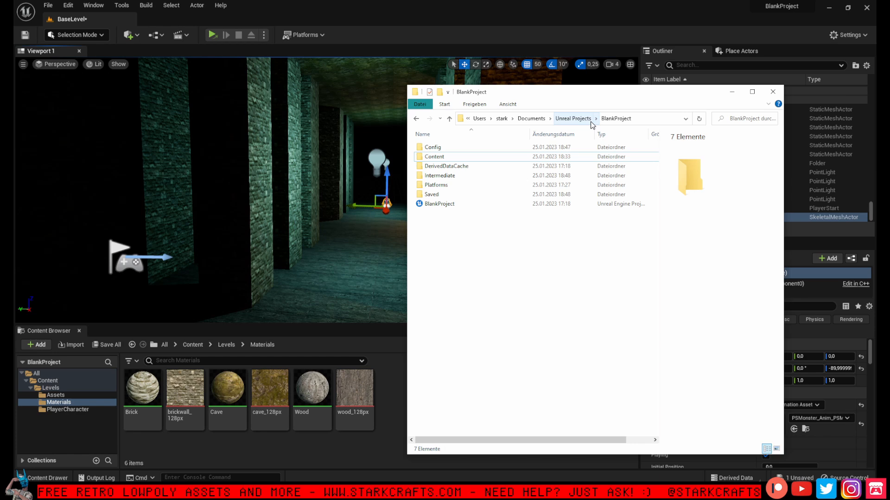
pyautogui.click(573, 118)
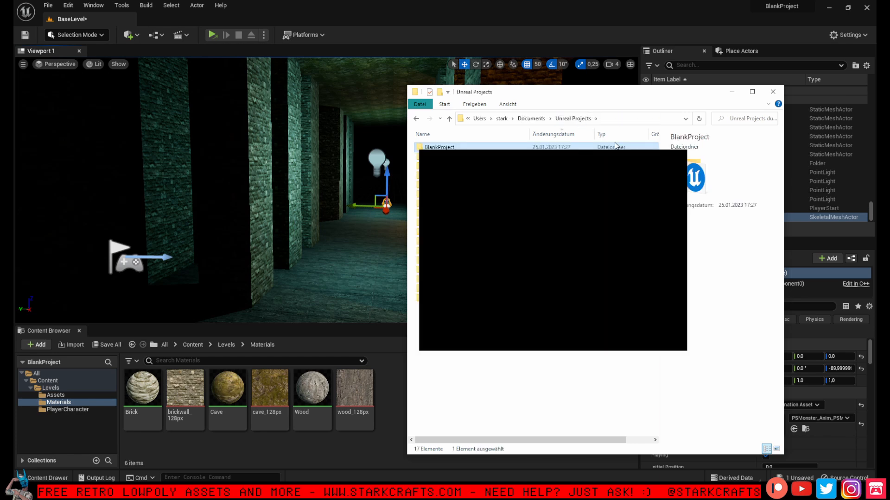
pyautogui.doubleClick(438, 147)
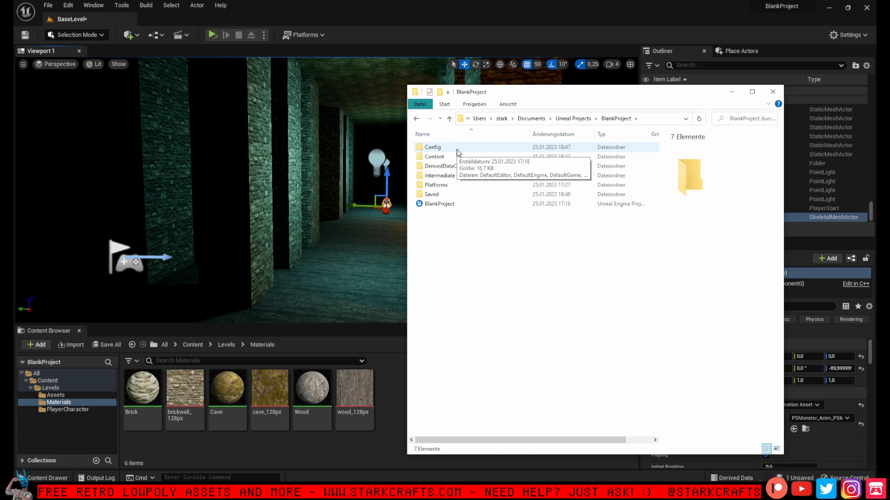
pyautogui.doubleClick(433, 147)
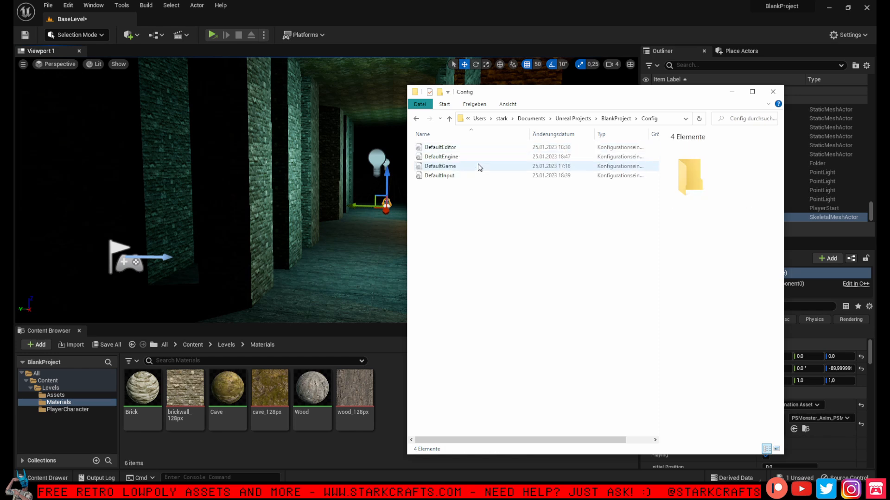
pyautogui.moveTo(438, 157)
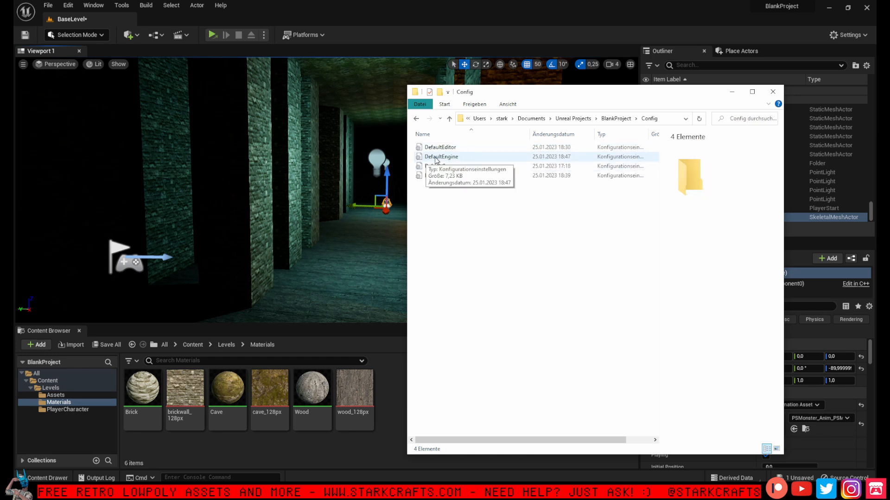
pyautogui.doubleClick(441, 156)
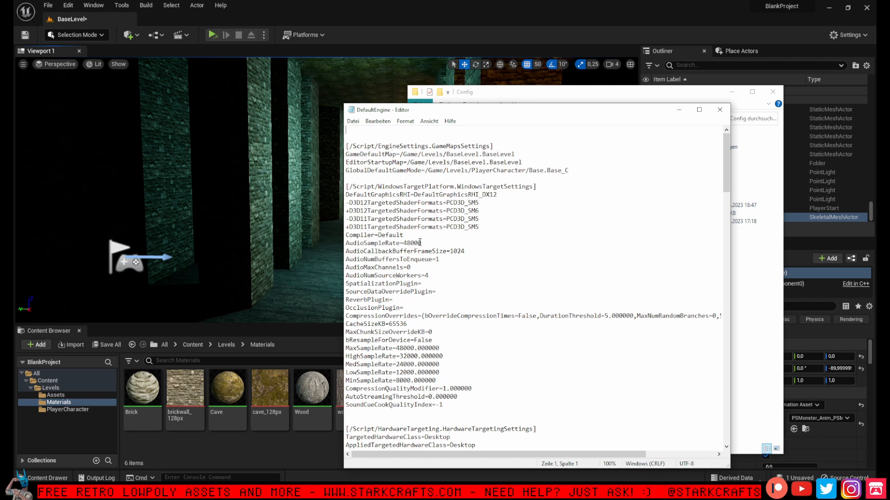
# - Scroll to the renderer settings and change r.MSAACount to 0
pyautogui.scroll(-3)
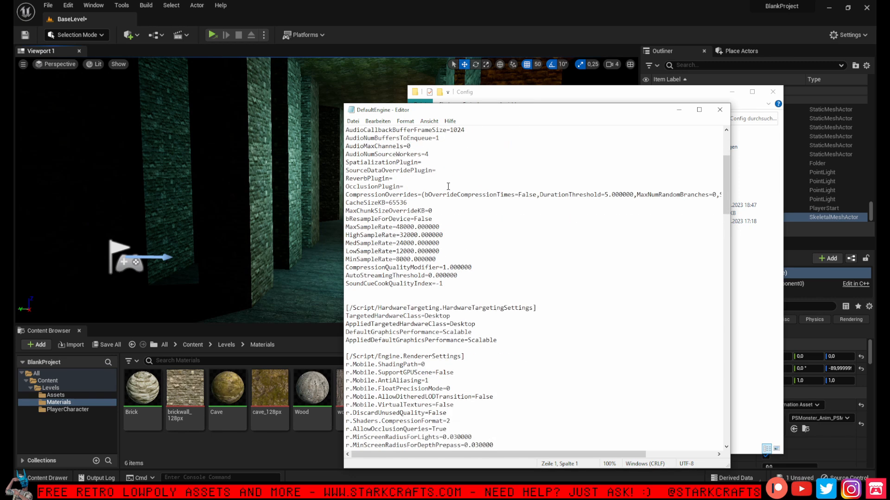
pyautogui.scroll(-3)
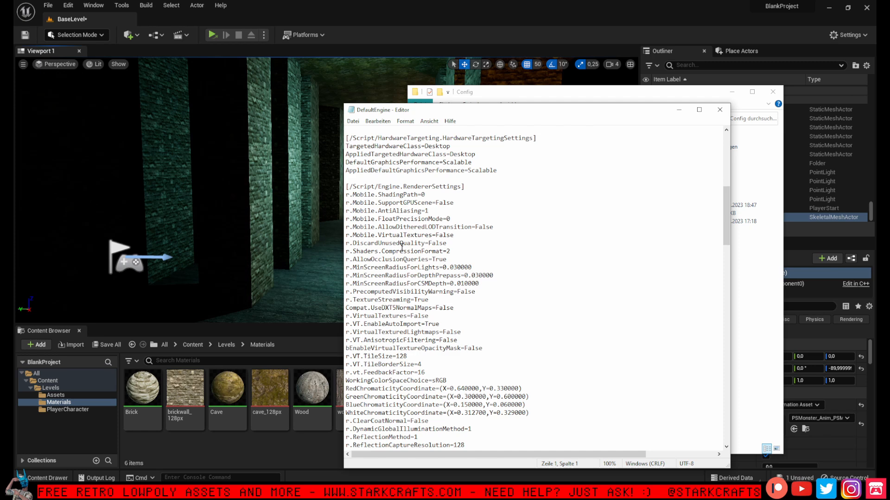
pyautogui.scroll(-3)
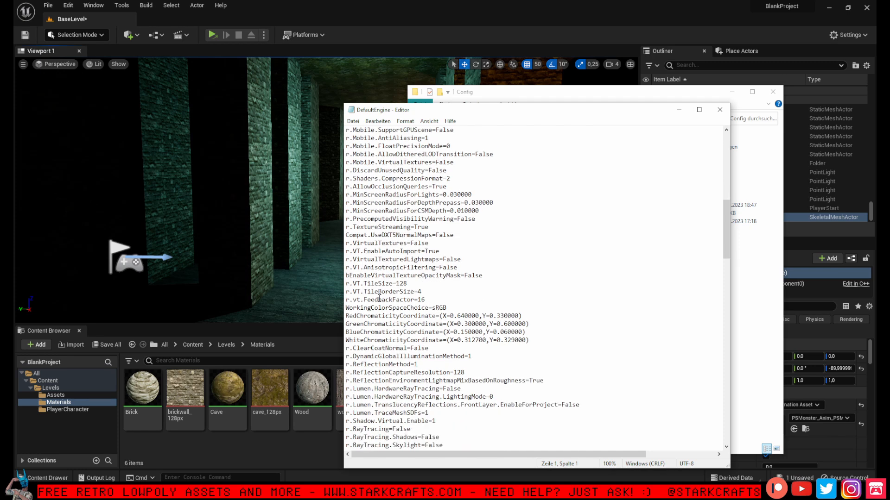
pyautogui.scroll(-3)
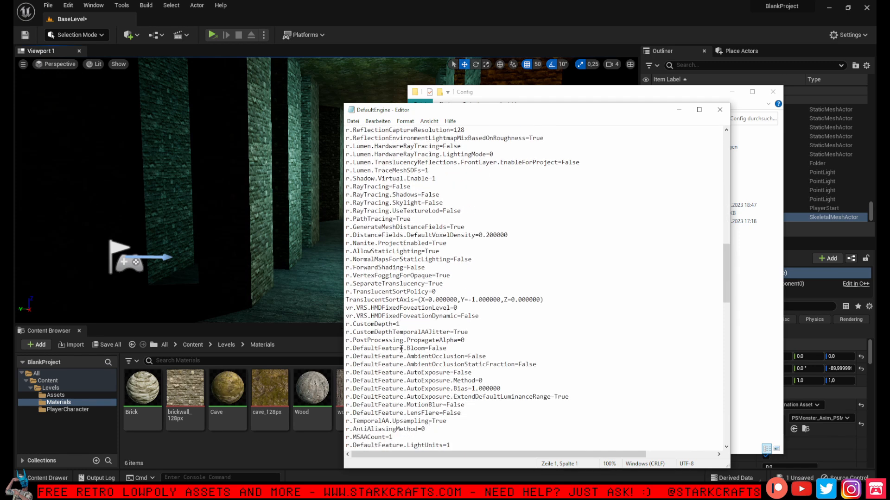
pyautogui.scroll(-3)
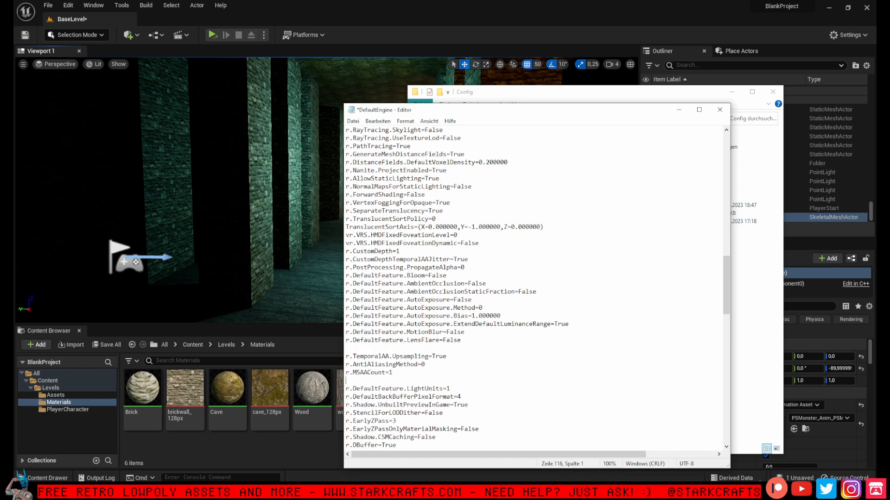
pyautogui.scroll(-3)
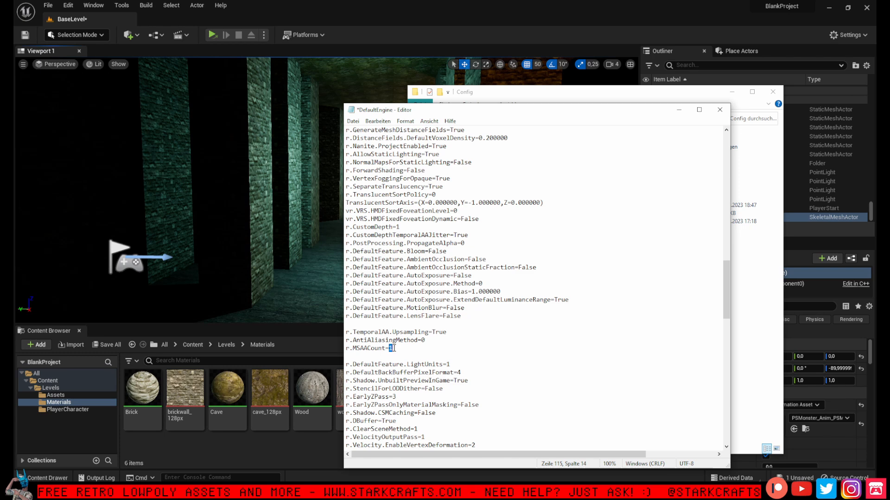
pyautogui.write('0')
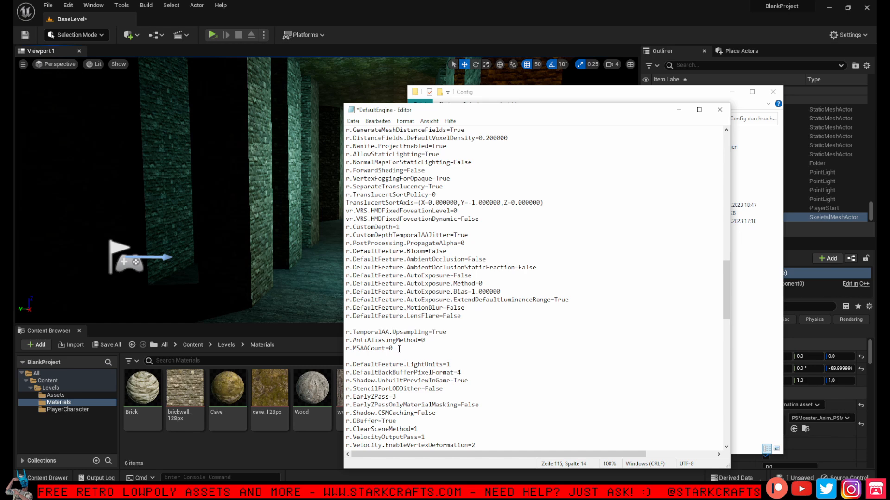
# - Add a new r.ScreenPercentage= line below the TemporalAA Upsampling setting
pyautogui.click(719, 109)
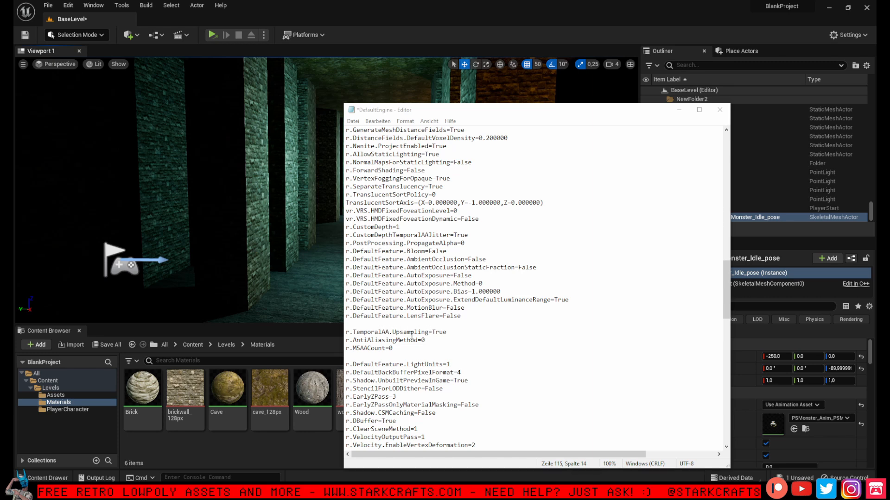
pyautogui.click(456, 332)
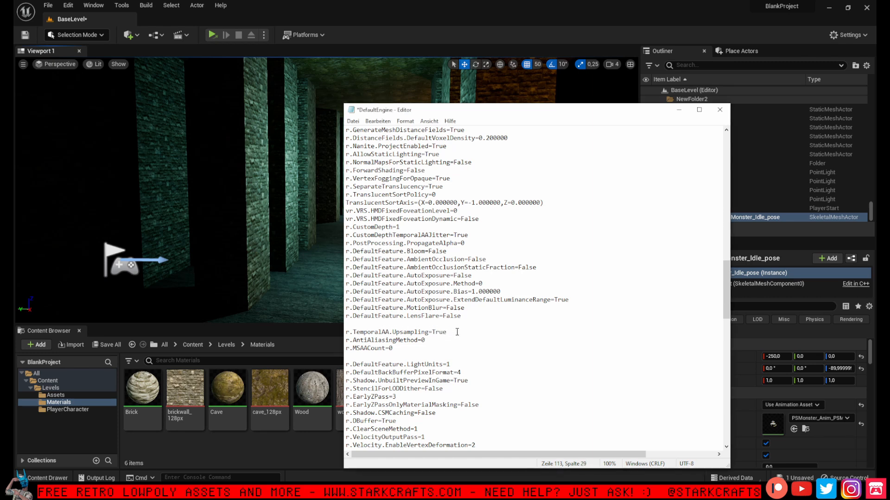
pyautogui.click(353, 121)
pyautogui.write('Fals')
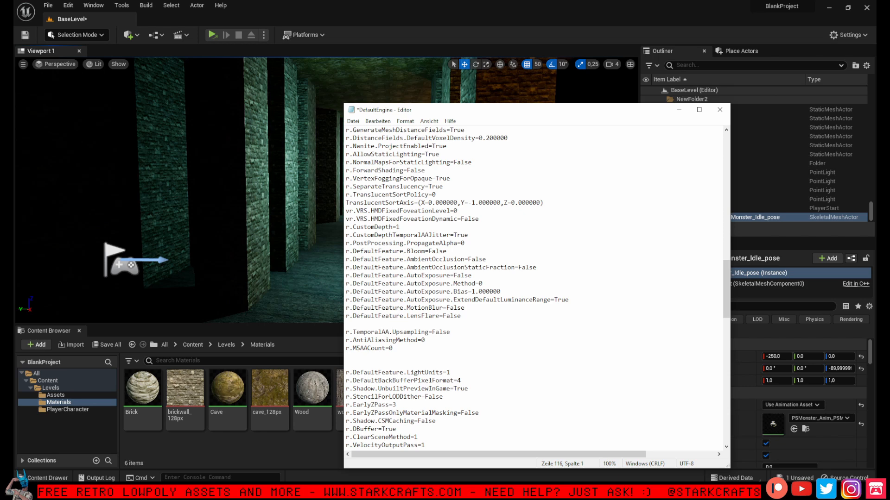
pyautogui.write('r.ScreenPercentage=')
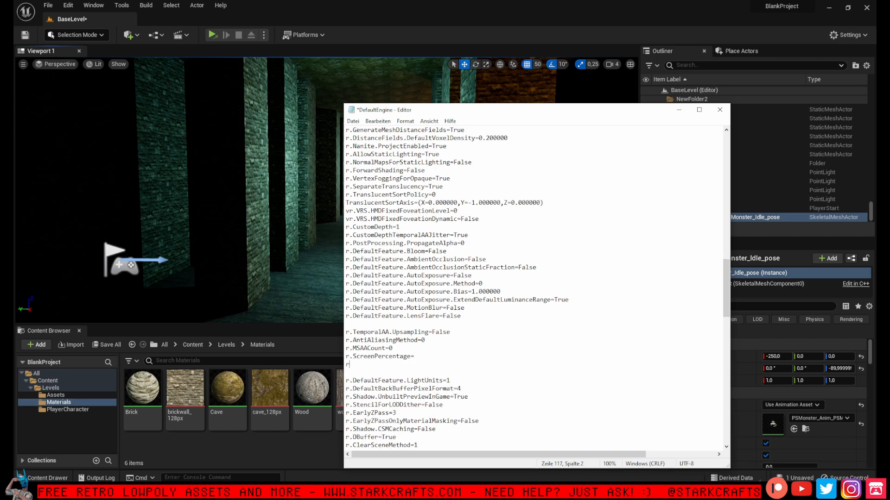
# - Add an empty r.Upscale.Quality= entry beneath the ScreenPercentage line
pyautogui.write('r.Upscale.Quality=')
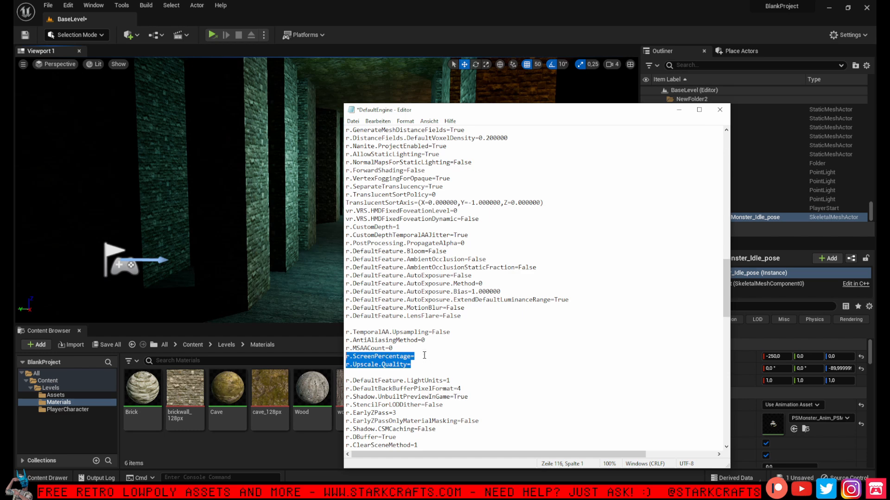
pyautogui.click(422, 356)
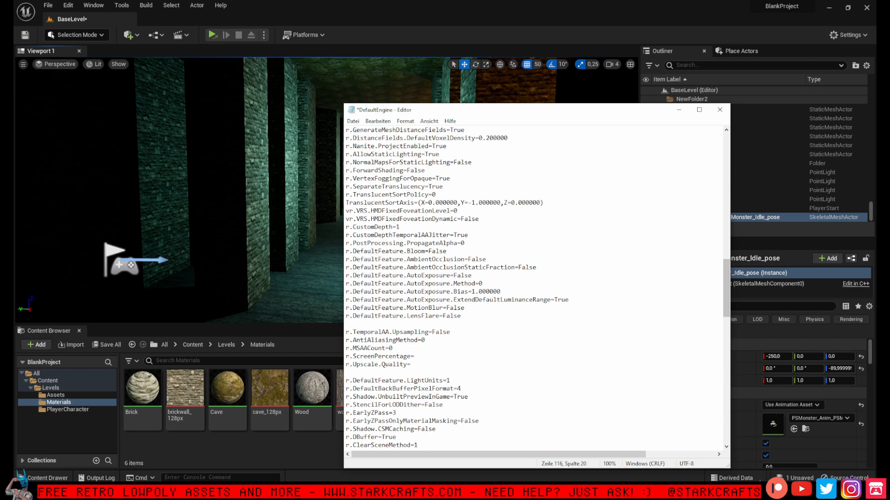
pyautogui.click(409, 357)
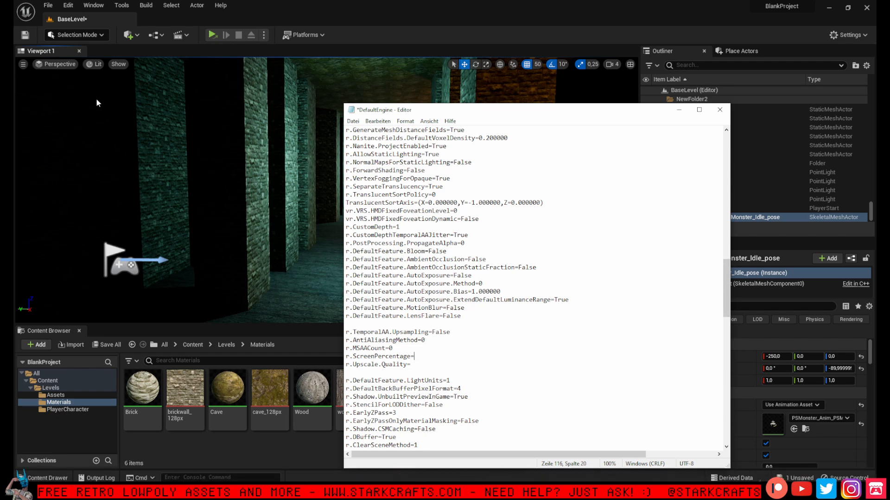
pyautogui.moveTo(466, 113)
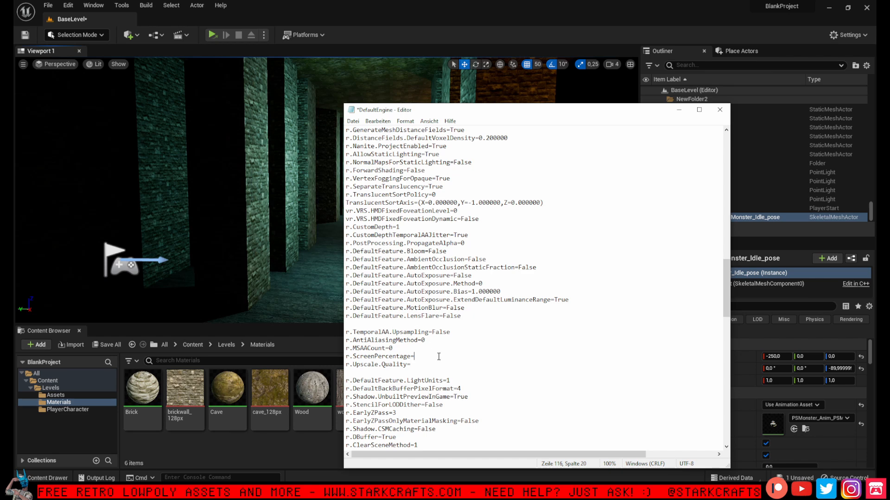
pyautogui.write('100')
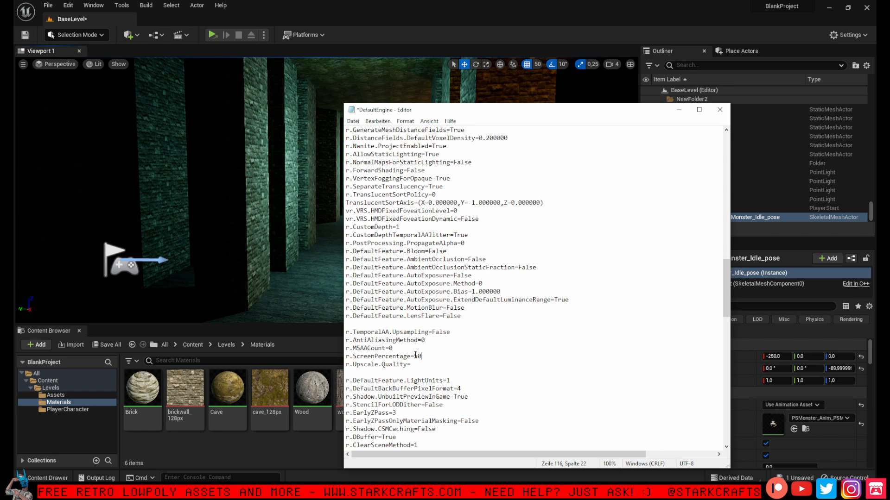
# - Replace the ScreenPercentage value 50 with 25 and begin saving the file
pyautogui.doubleClick(417, 355)
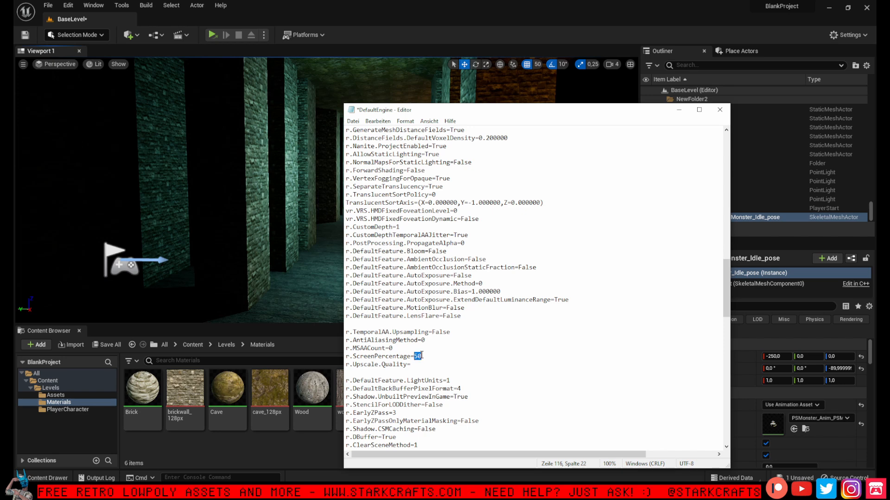
pyautogui.write('25')
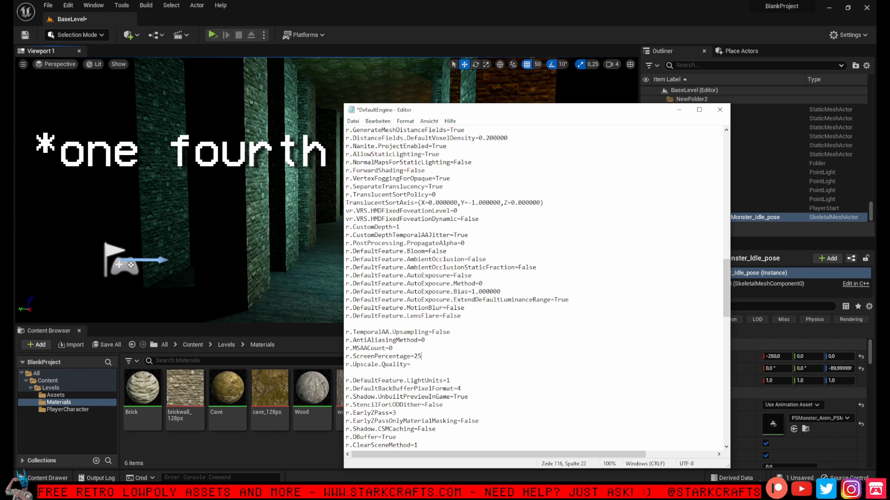
pyautogui.click(353, 121)
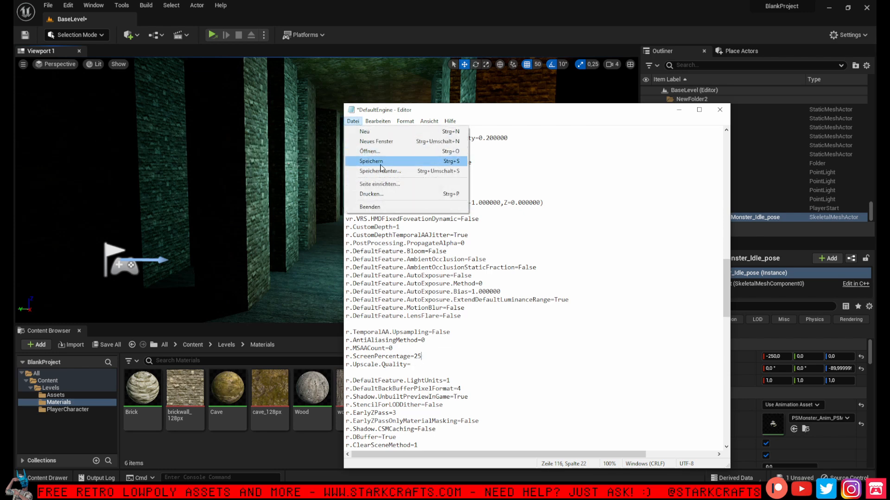
# - Save DefaultEngine, decline saving BaseLevel, and close the play session error log
pyautogui.click(370, 161)
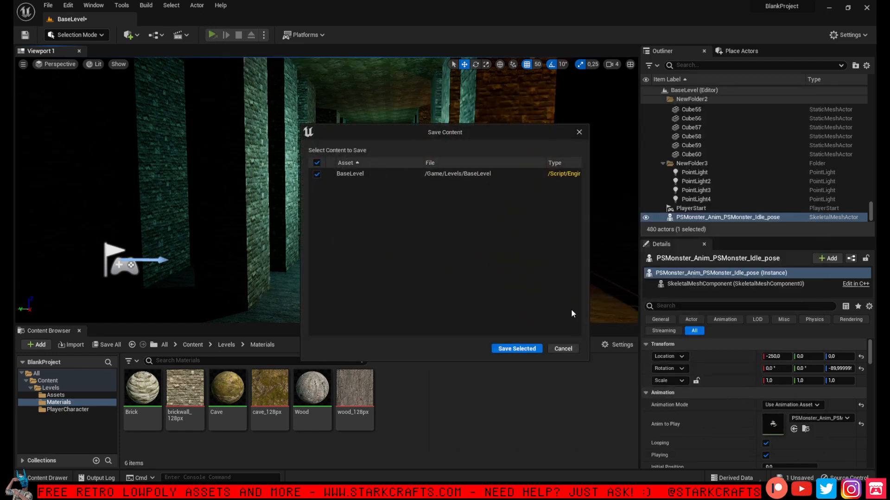
pyautogui.click(563, 349)
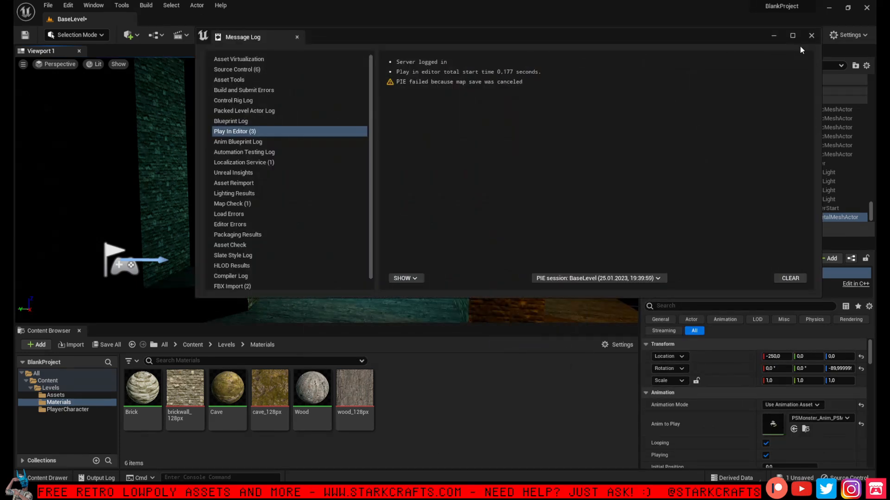
pyautogui.click(263, 35)
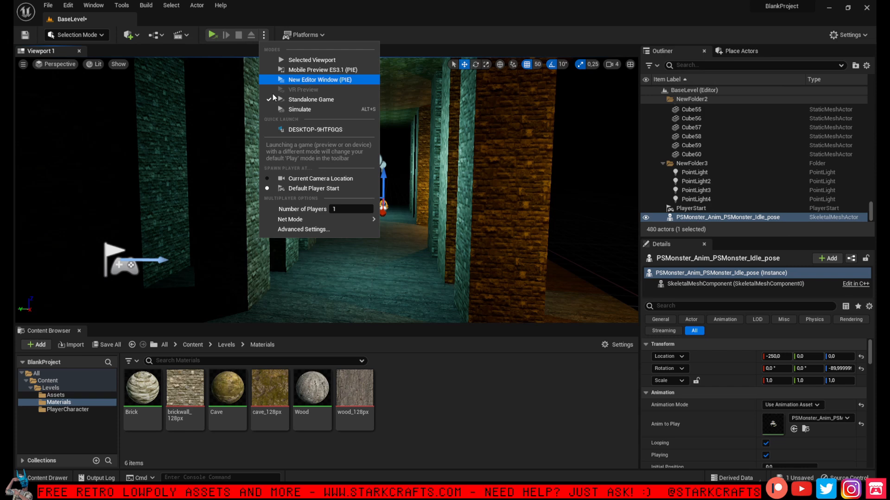
pyautogui.moveTo(326, 101)
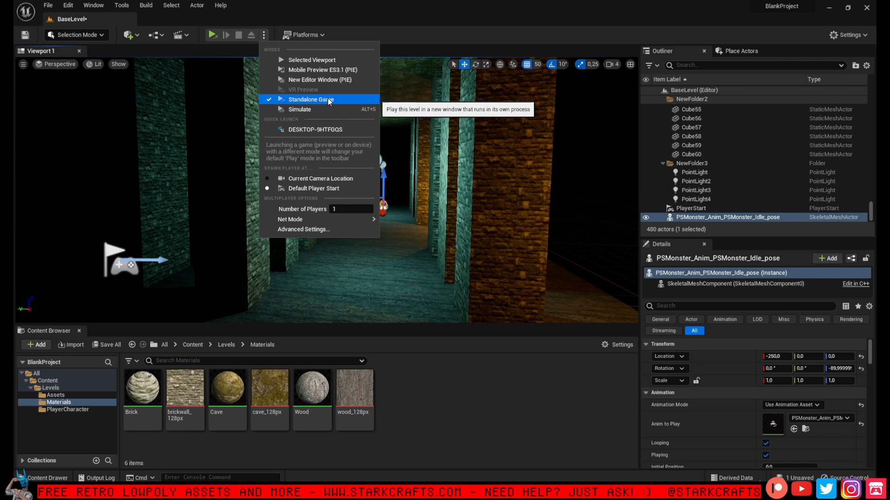
pyautogui.moveTo(296, 83)
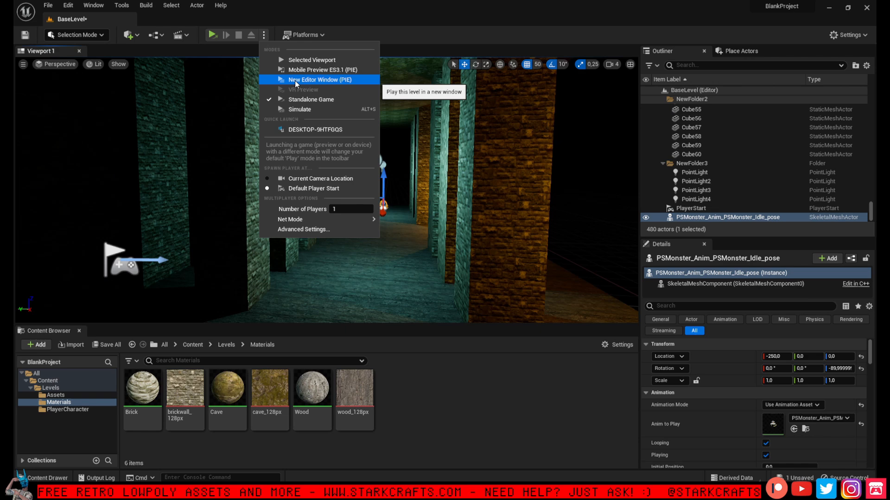
pyautogui.moveTo(343, 80)
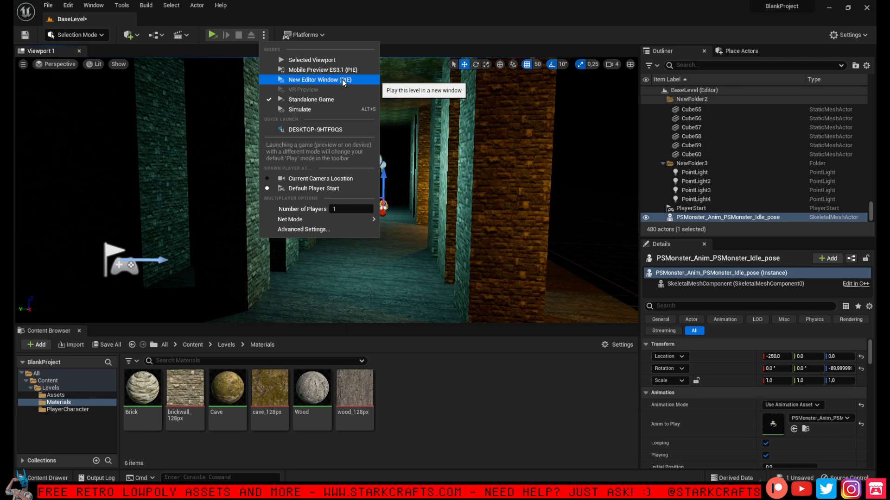
pyautogui.moveTo(337, 86)
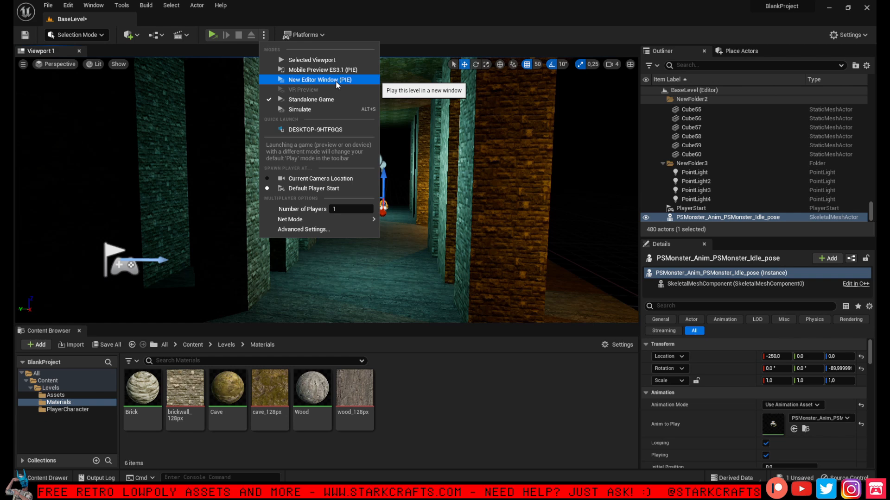
pyautogui.moveTo(302, 99)
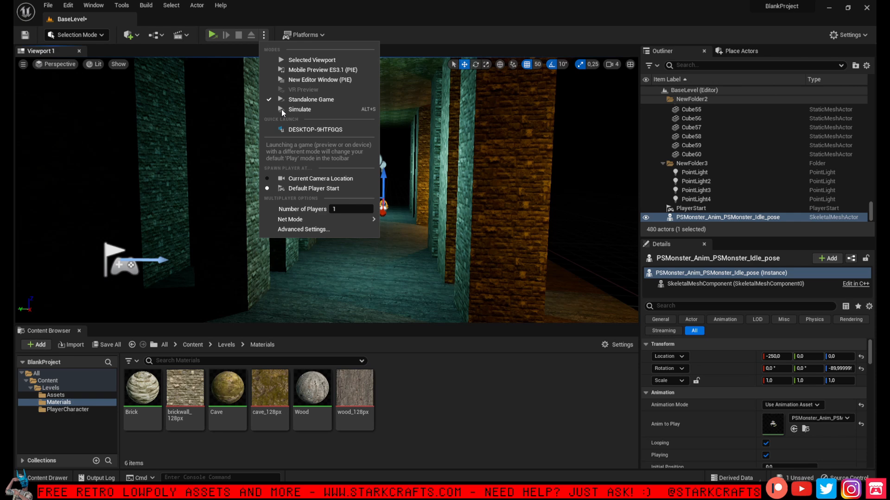
pyautogui.moveTo(211, 34)
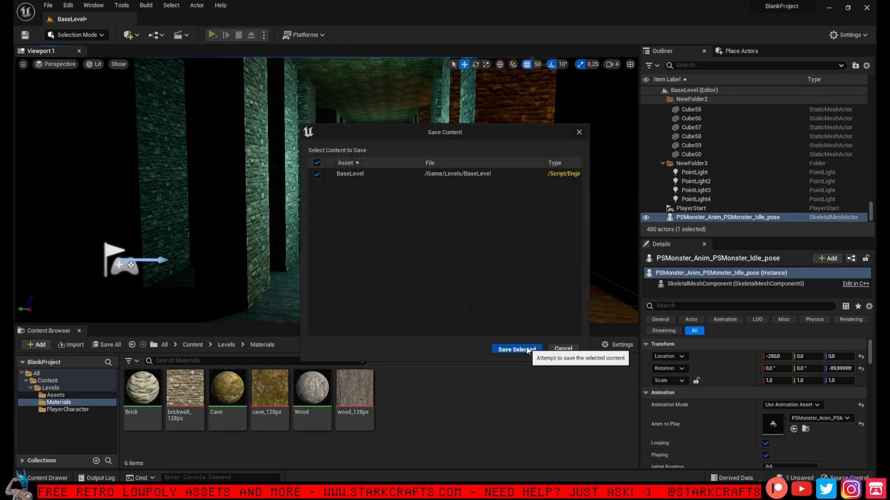
# - Save BaseLevel, run the standalone game, then return to DefaultEngine in Notepad
pyautogui.click(516, 349)
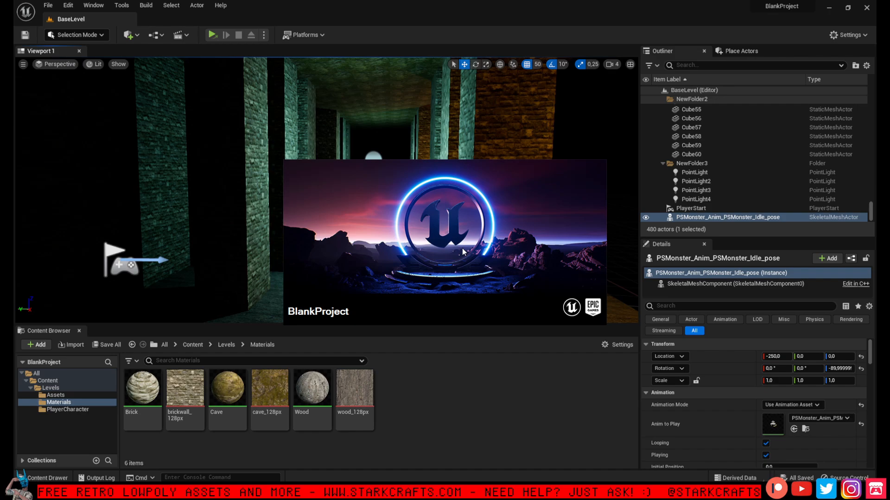
pyautogui.click(212, 34)
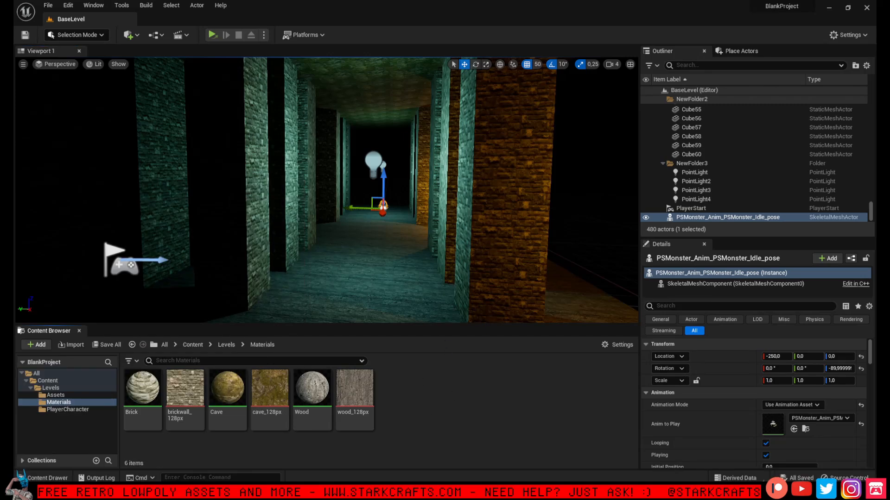
pyautogui.click(19, 477)
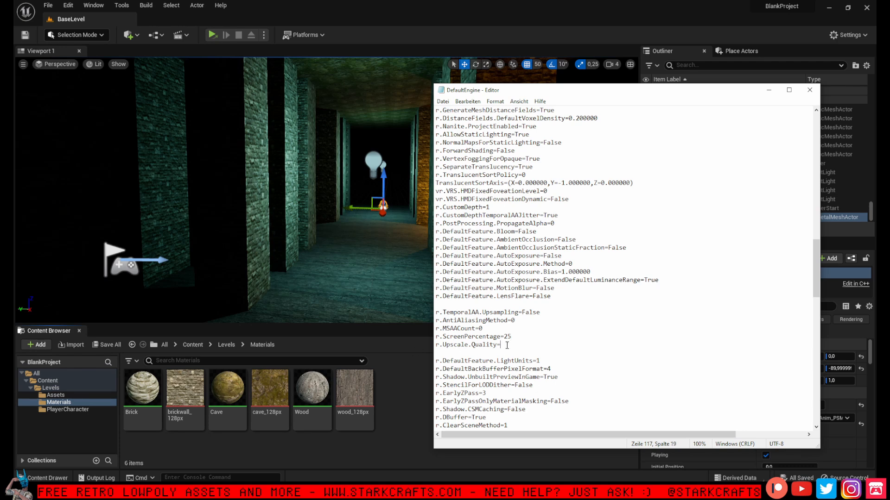
# - Set r.Upscale.Quality to 0, save DefaultEngine, and relaunch the standalone game
pyautogui.write('0')
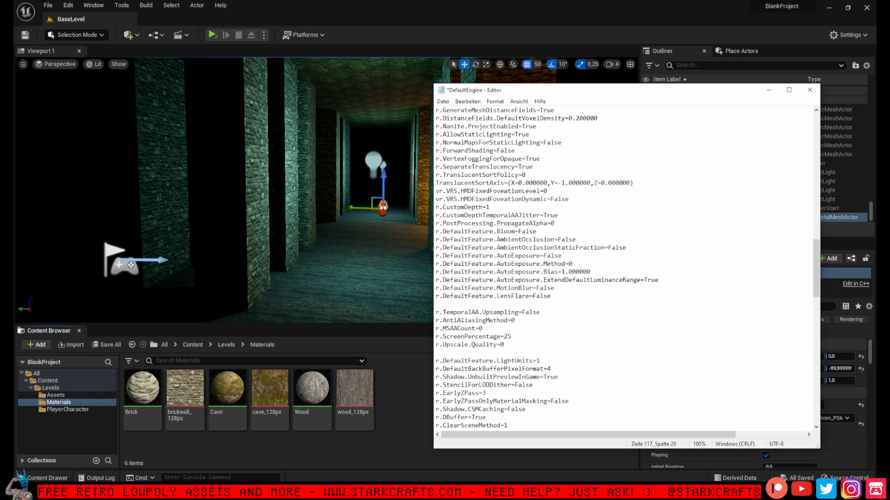
pyautogui.click(507, 344)
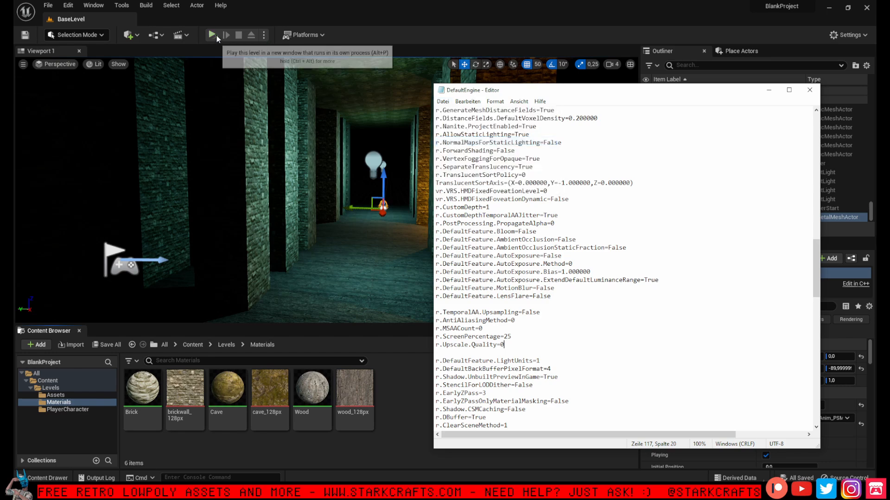
pyautogui.click(212, 35)
pyautogui.write('1')
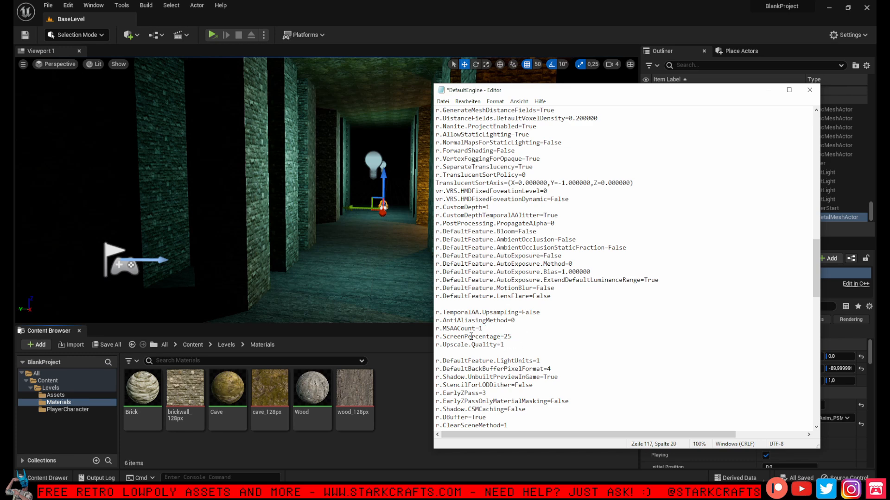
# - Start editing the r.MSAACount value in DefaultEngine
pyautogui.click(514, 343)
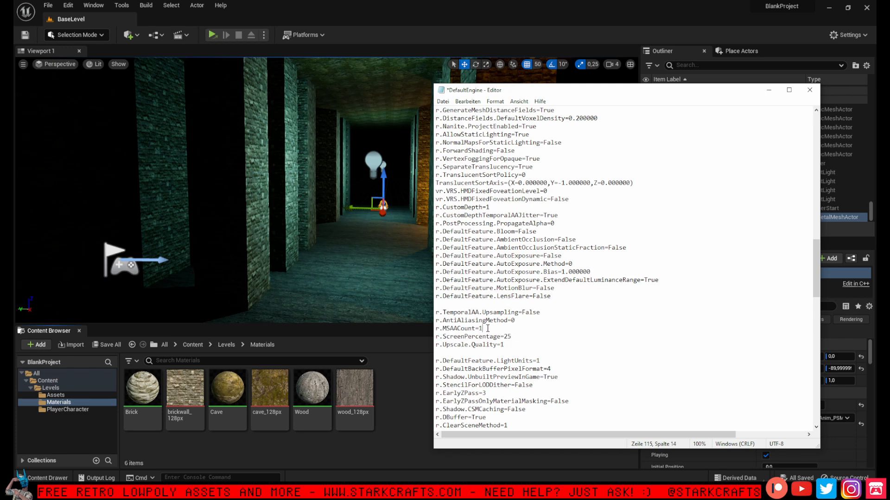
pyautogui.click(809, 90)
pyautogui.write('0')
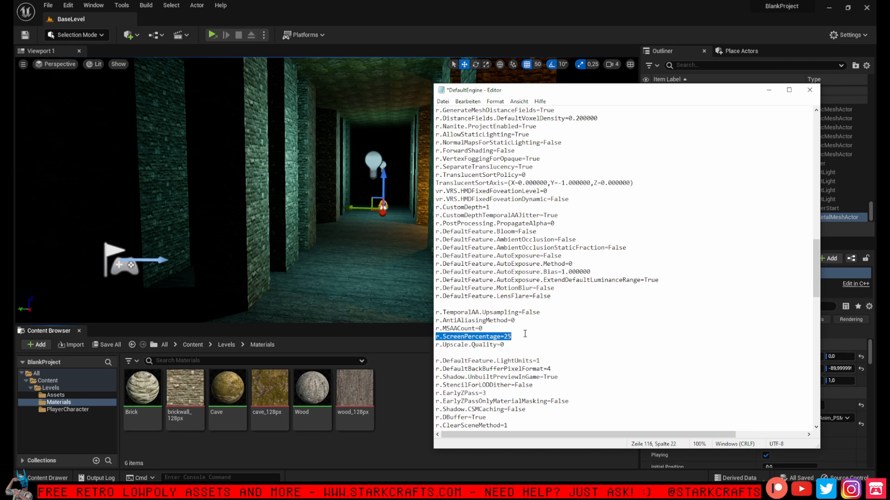
# - Return to Unreal, clear the actor selection, and launch BaseLevel as a Standalone Game
pyautogui.click(465, 336)
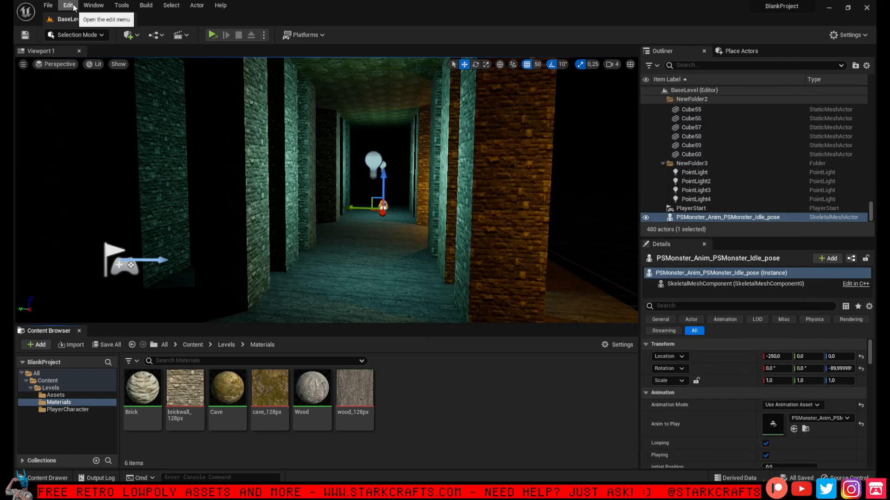
pyautogui.click(66, 5)
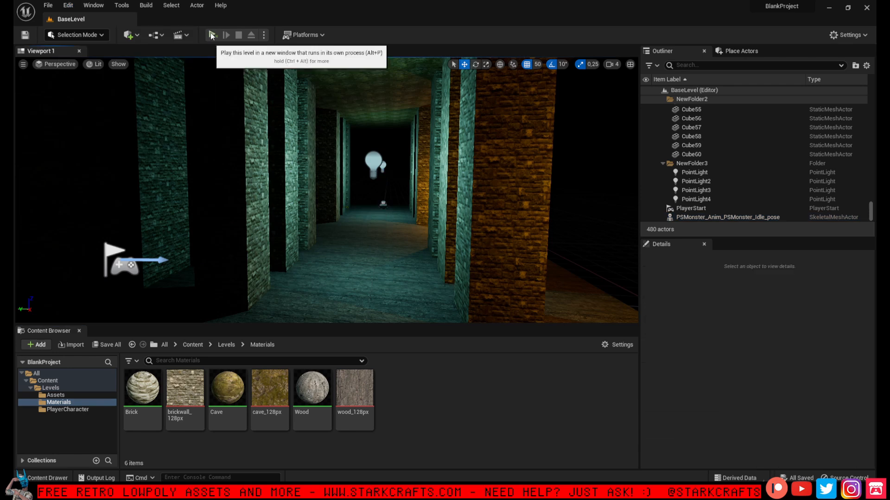
pyautogui.click(212, 35)
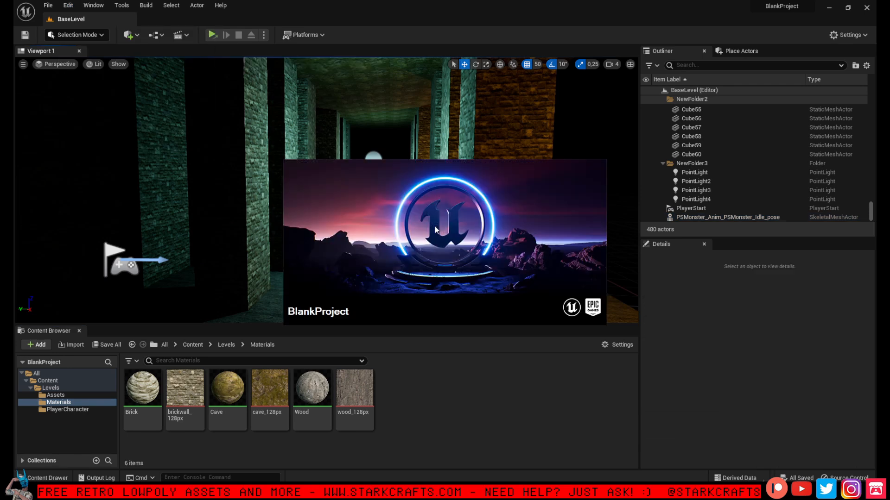
pyautogui.click(212, 34)
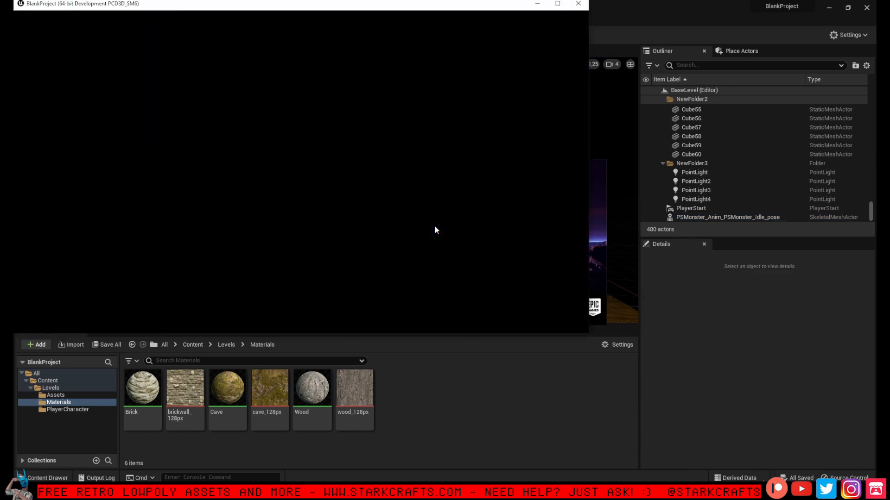